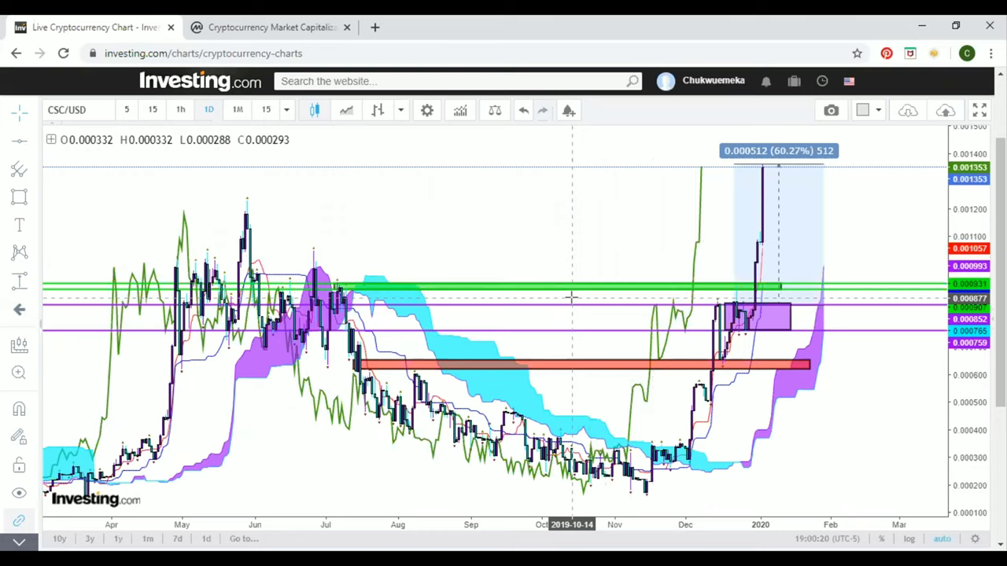
mouse_move(397, 277)
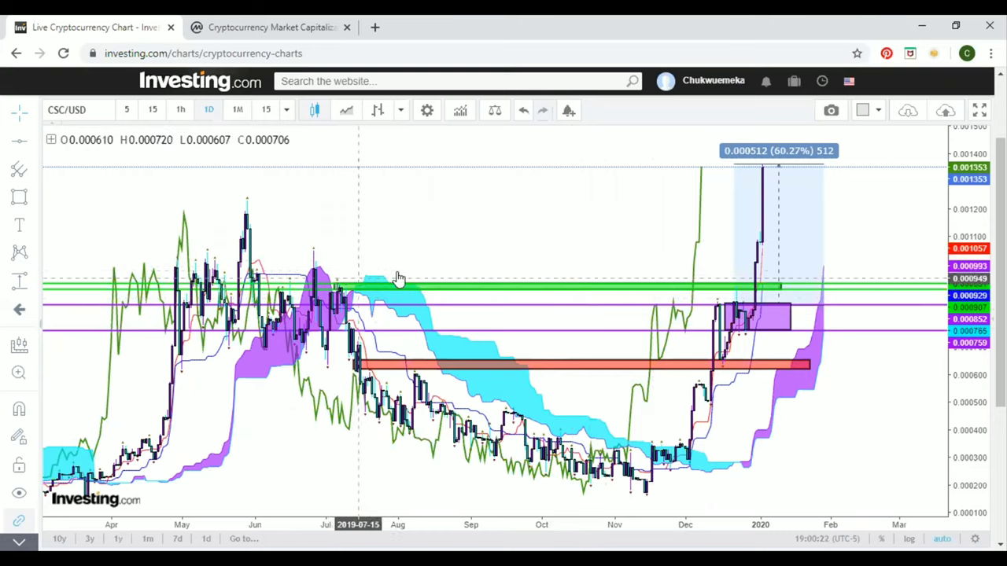
mouse_move(468, 245)
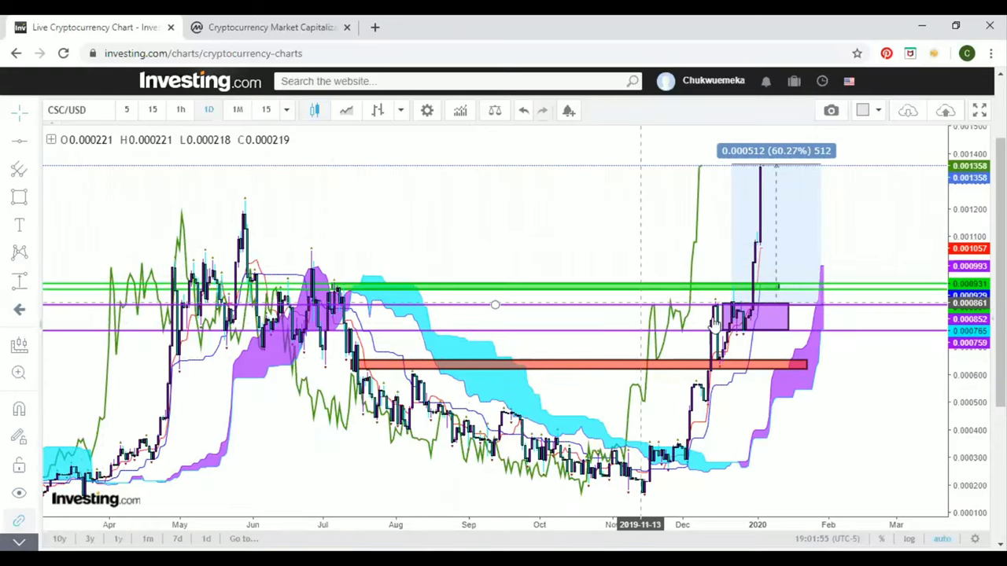
mouse_move(761, 314)
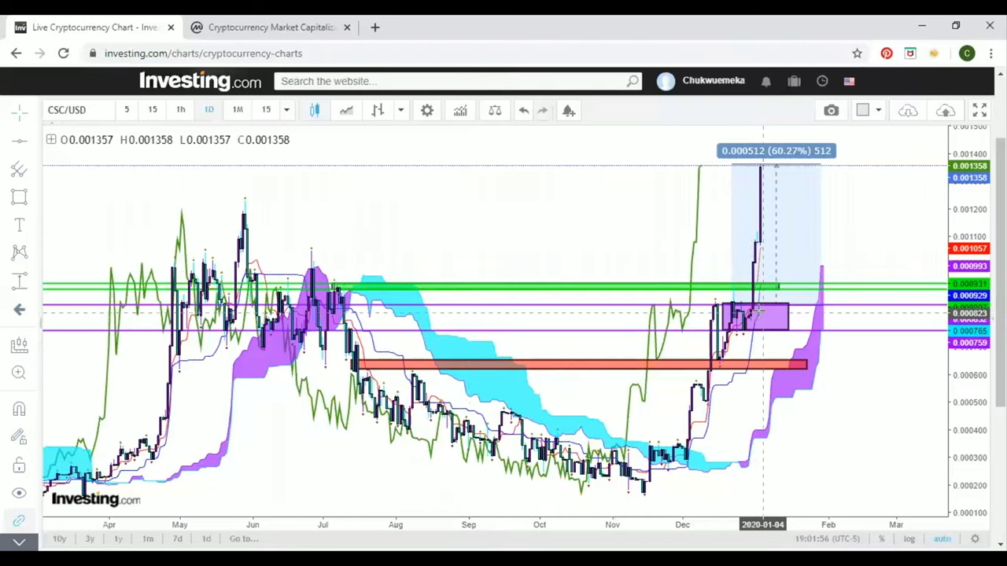
mouse_move(732, 330)
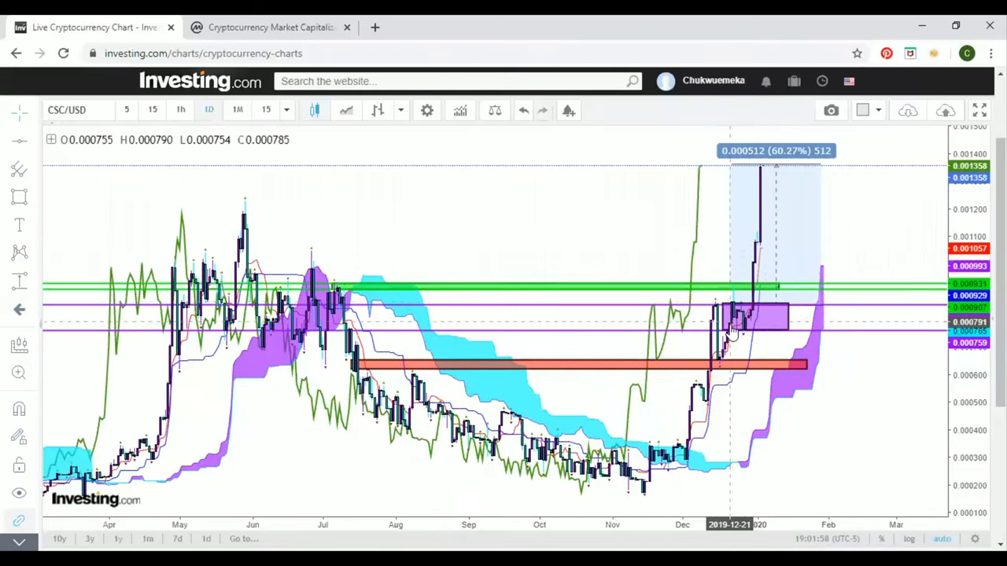
mouse_move(758, 315)
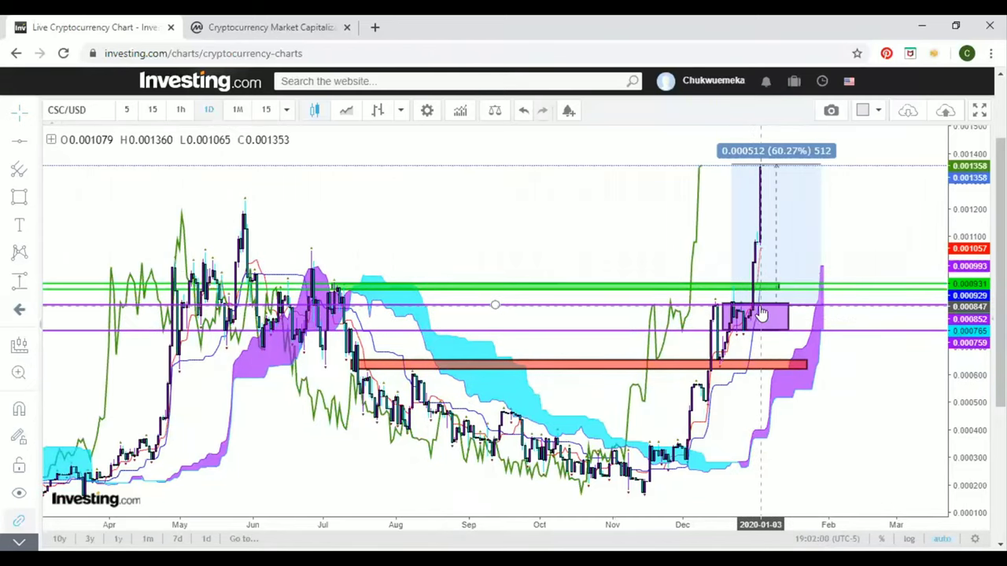
mouse_move(777, 174)
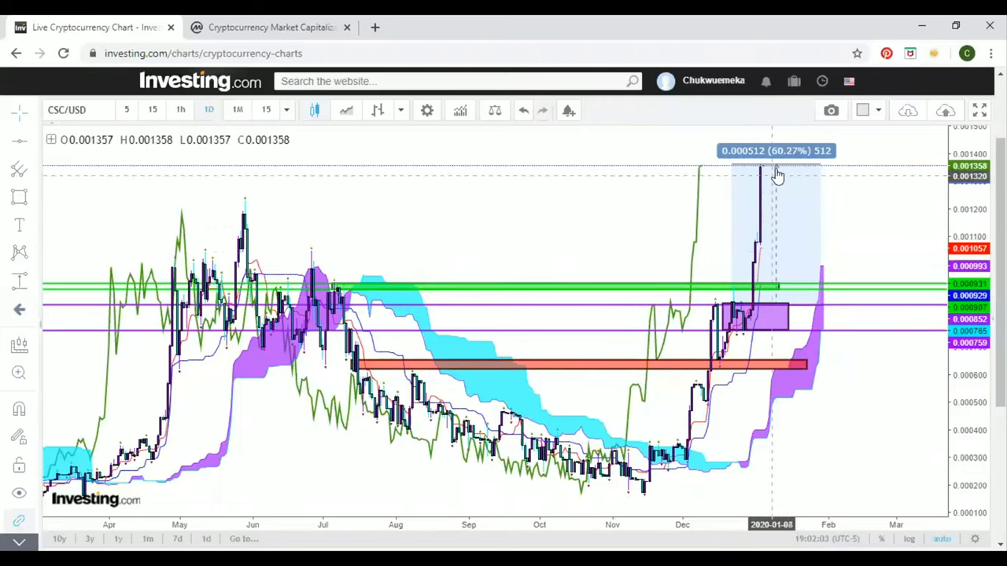
mouse_move(780, 170)
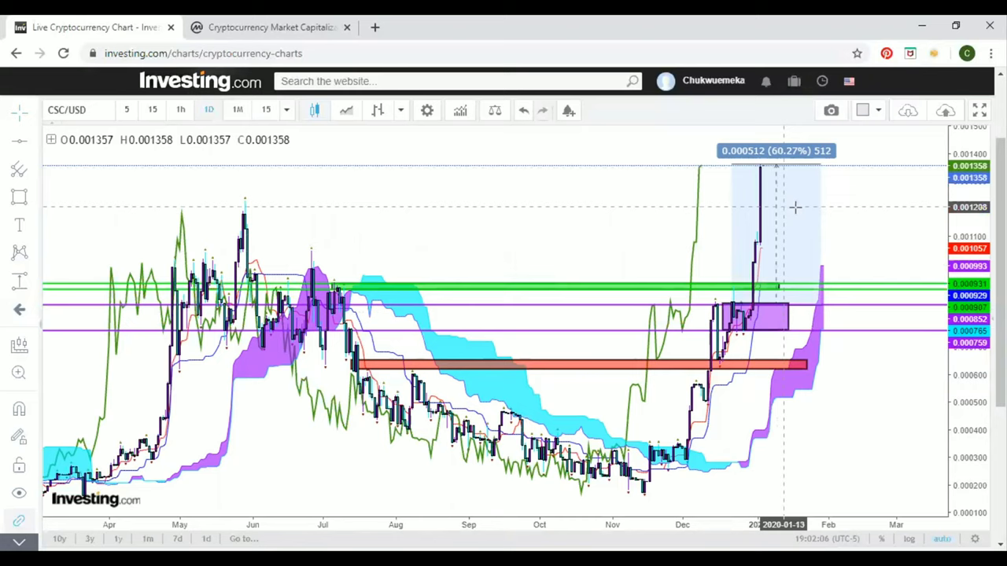
mouse_move(660, 291)
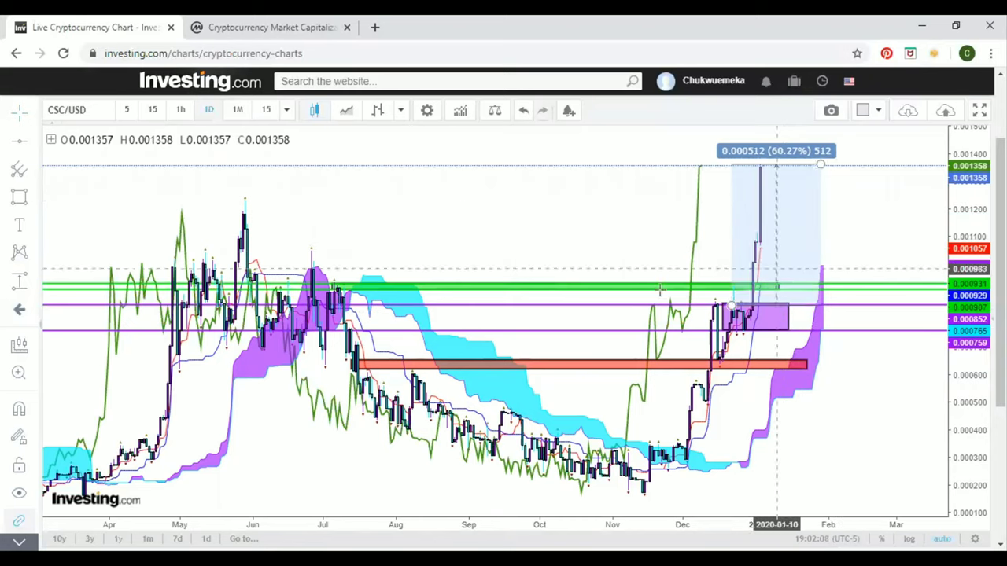
mouse_move(696, 293)
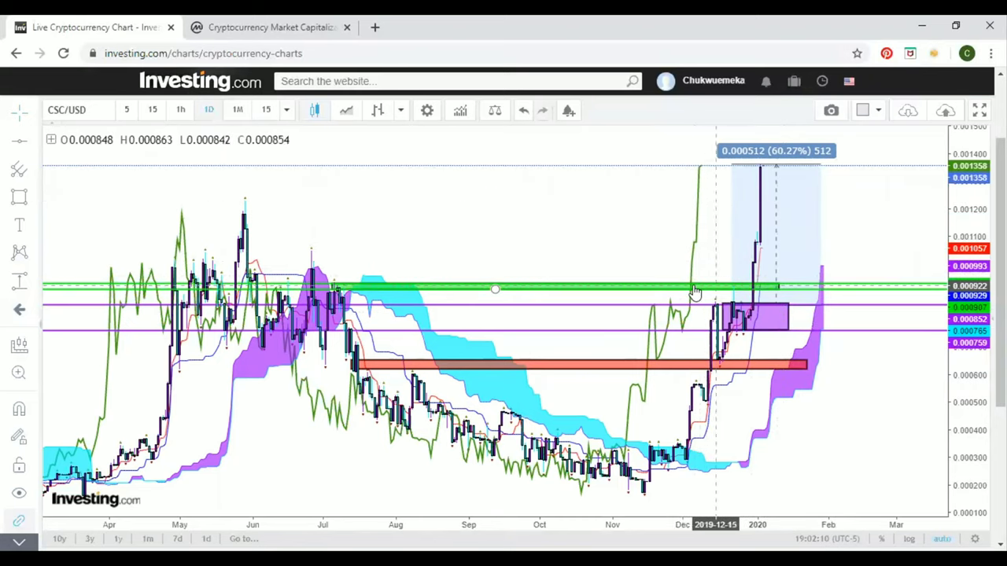
mouse_move(338, 291)
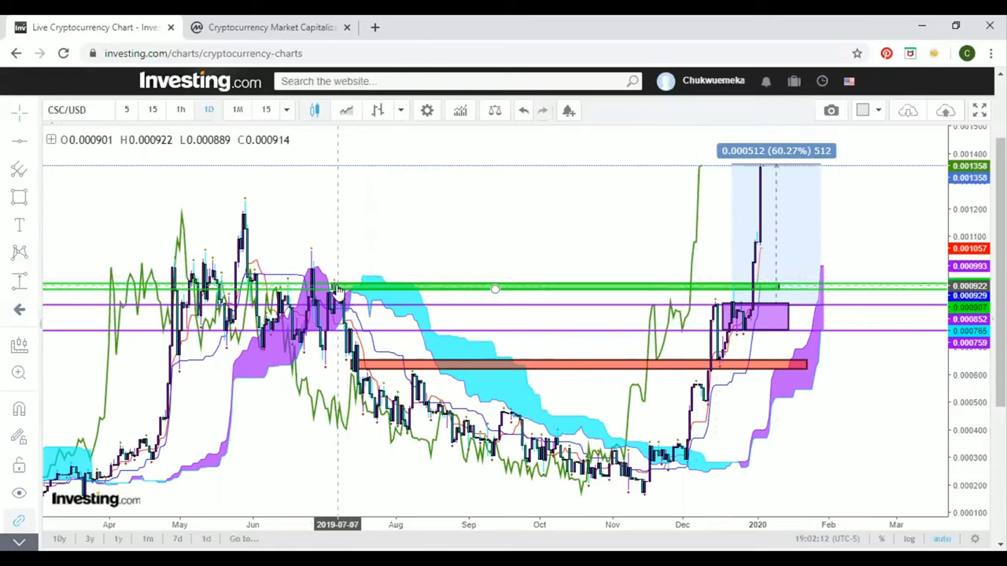
mouse_move(349, 291)
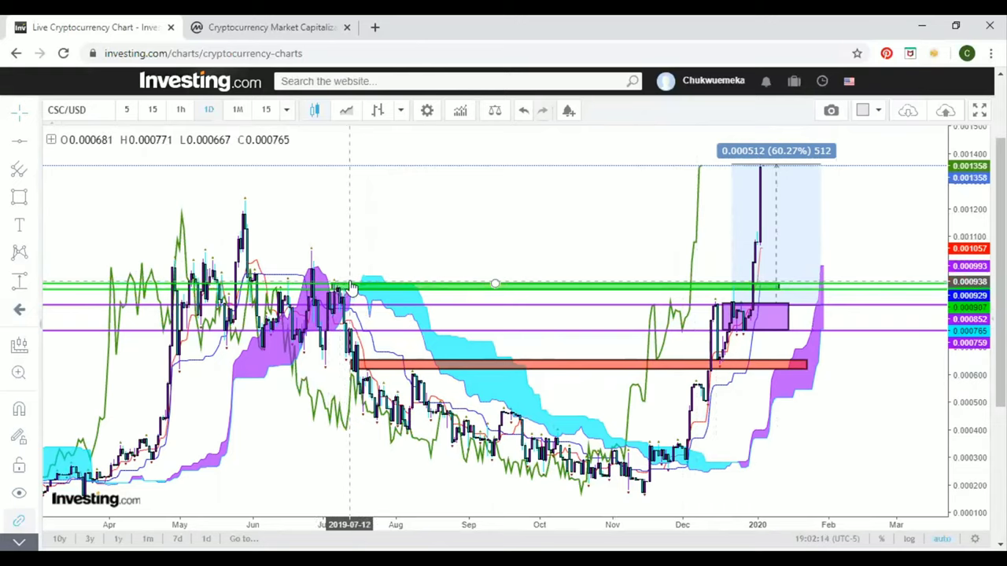
mouse_move(280, 236)
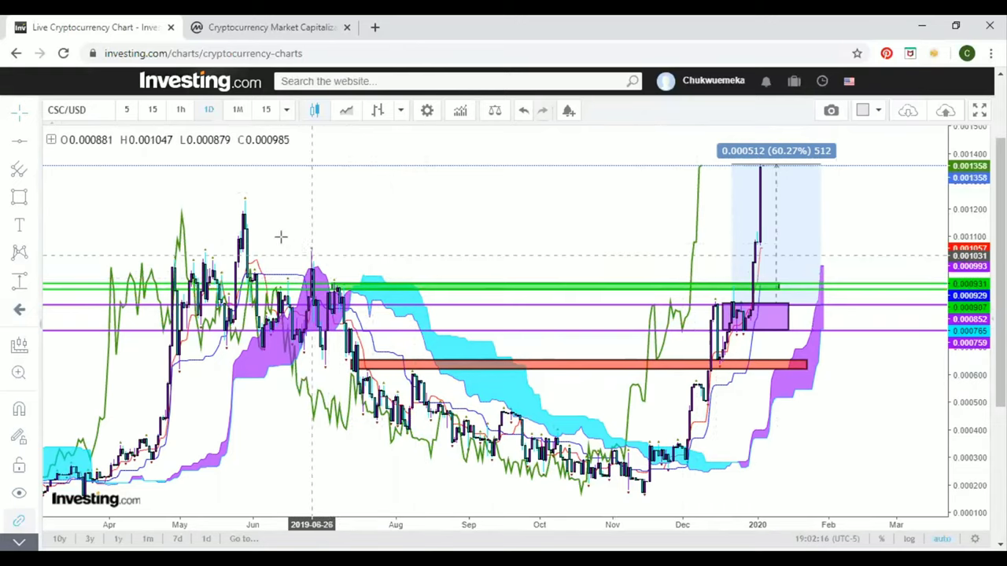
mouse_move(239, 214)
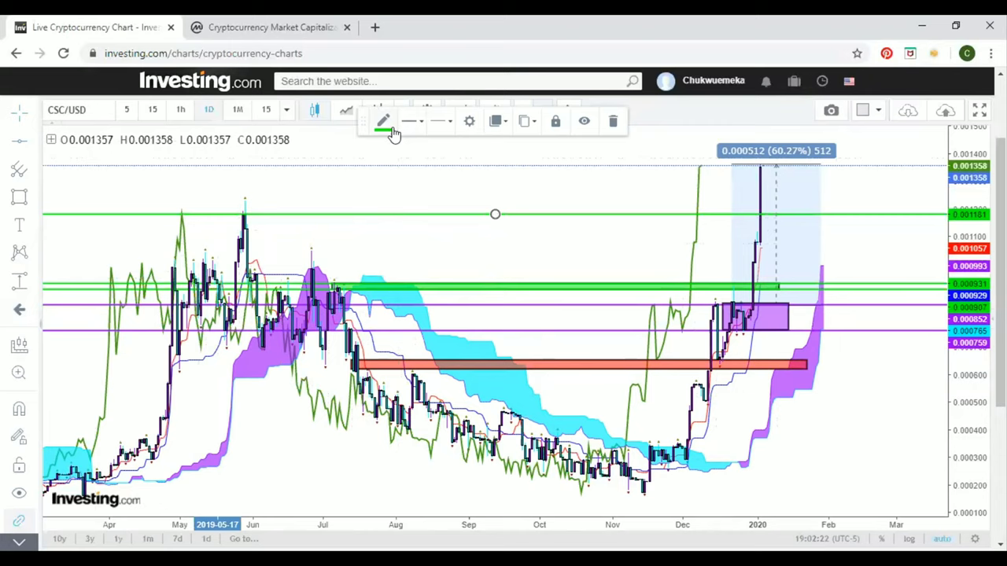
Set the new horizontal line's colour to black in the floating toolbar.
click(383, 121)
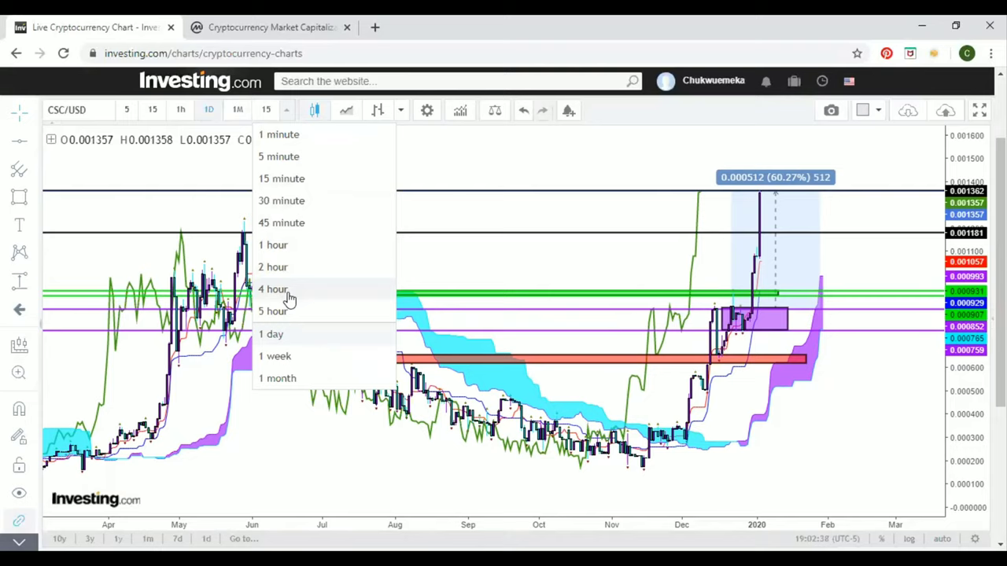
mouse_move(290, 354)
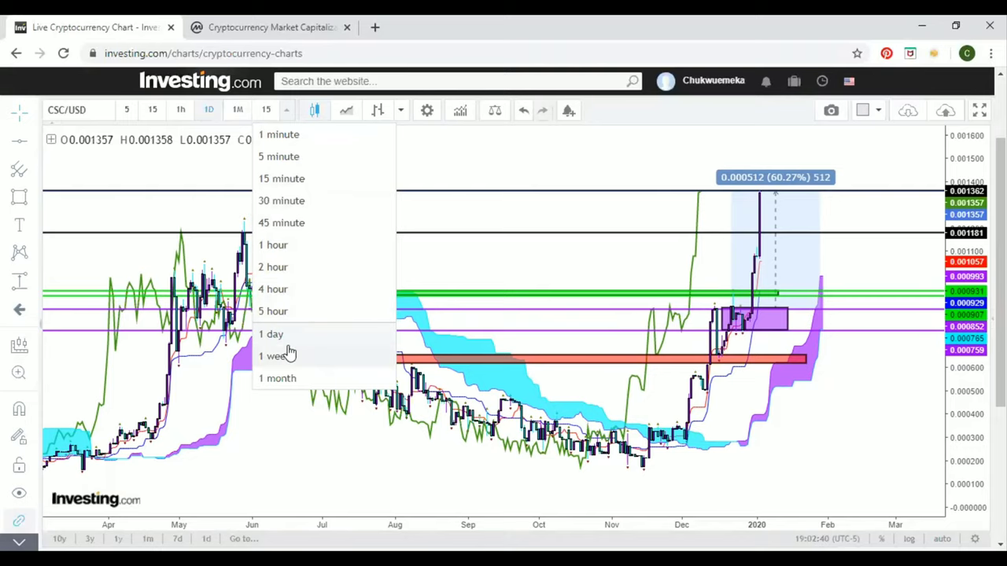
mouse_move(286, 290)
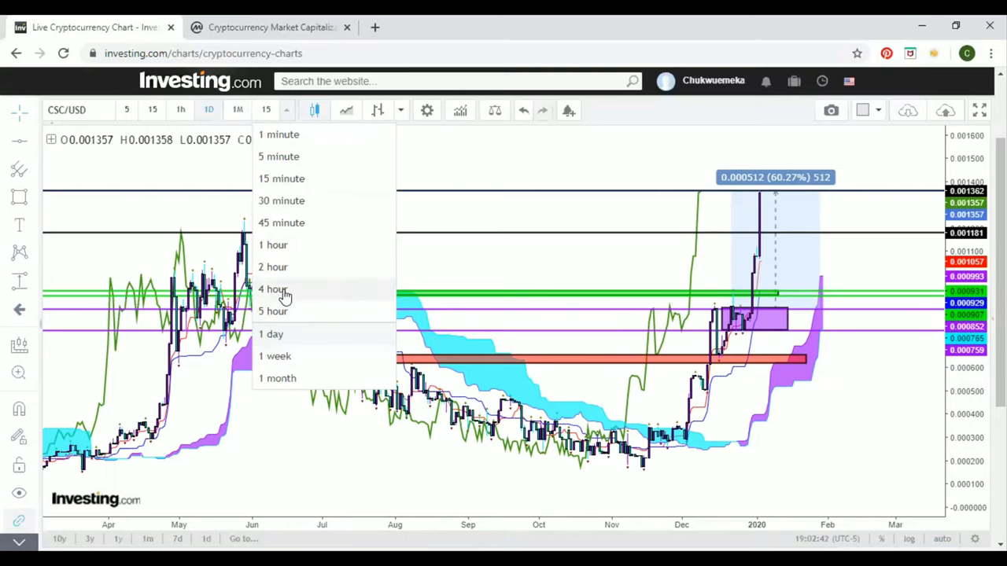
Switch the CSC/USD chart between 4-hour and 1-hour candles, ending on the hourly timeframe.
click(274, 290)
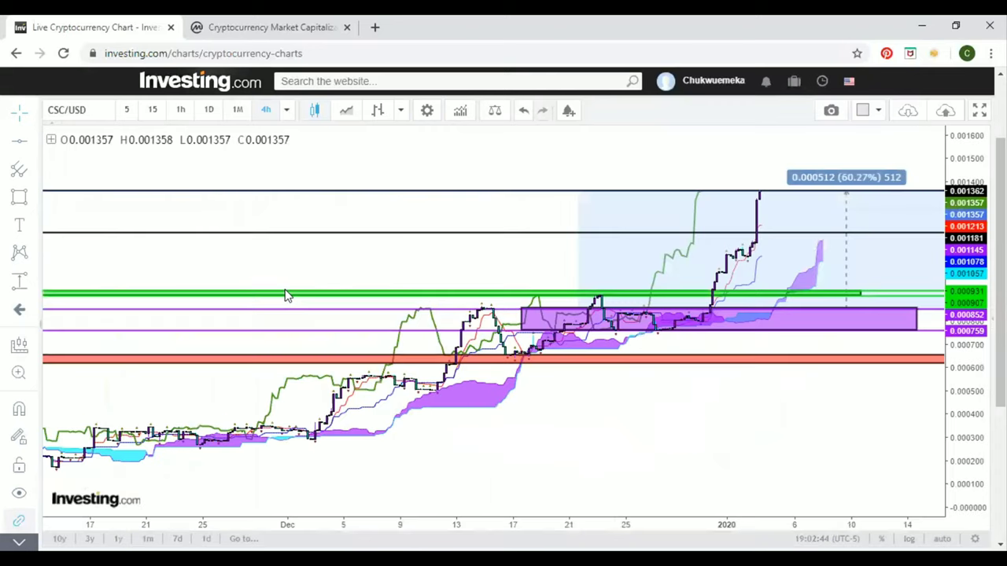
mouse_move(739, 271)
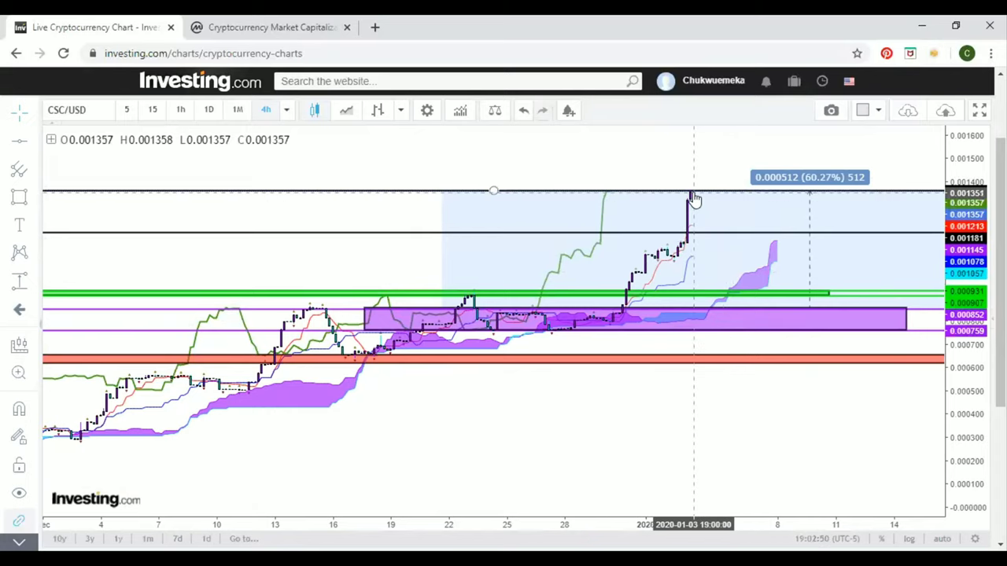
mouse_move(742, 384)
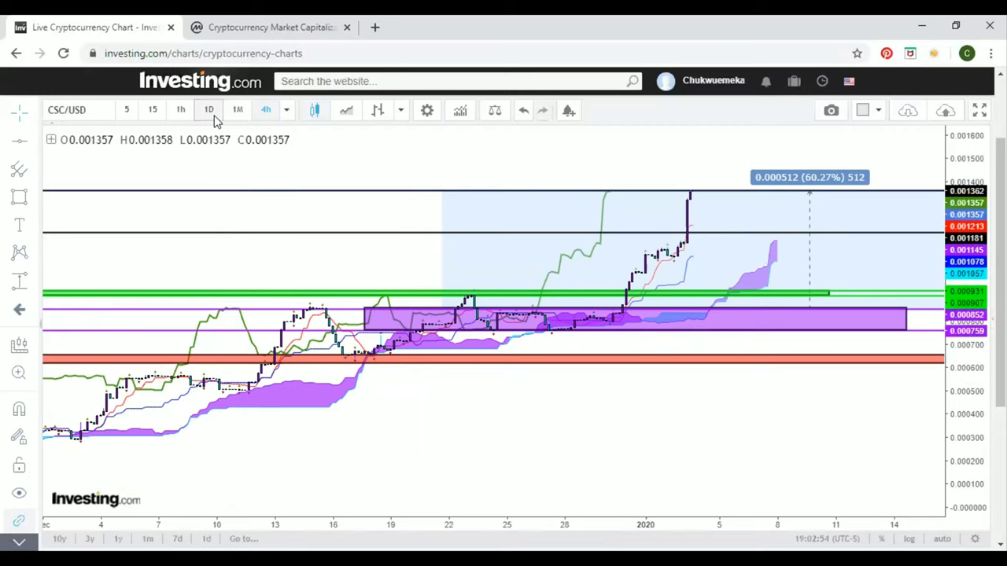
click(181, 110)
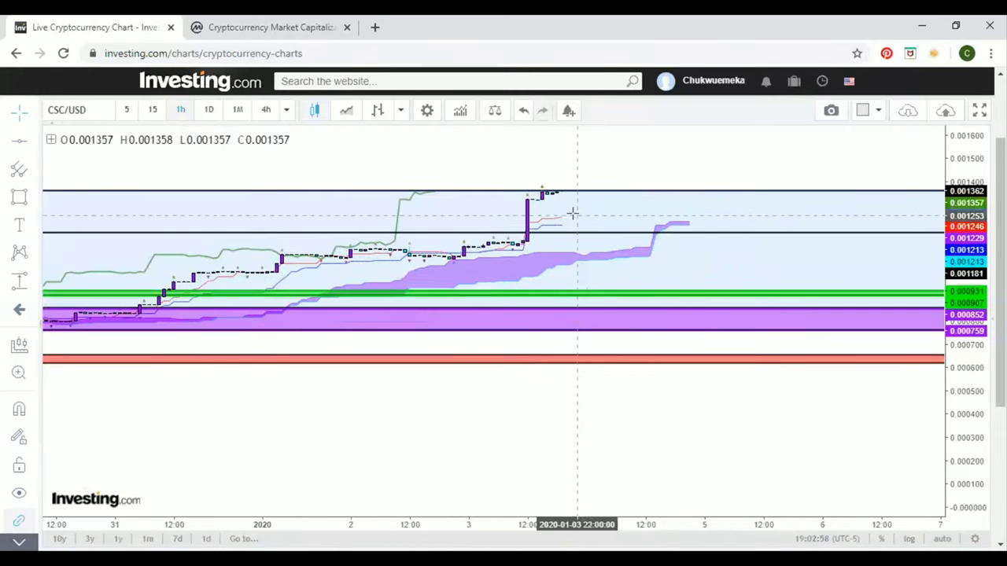
mouse_move(551, 230)
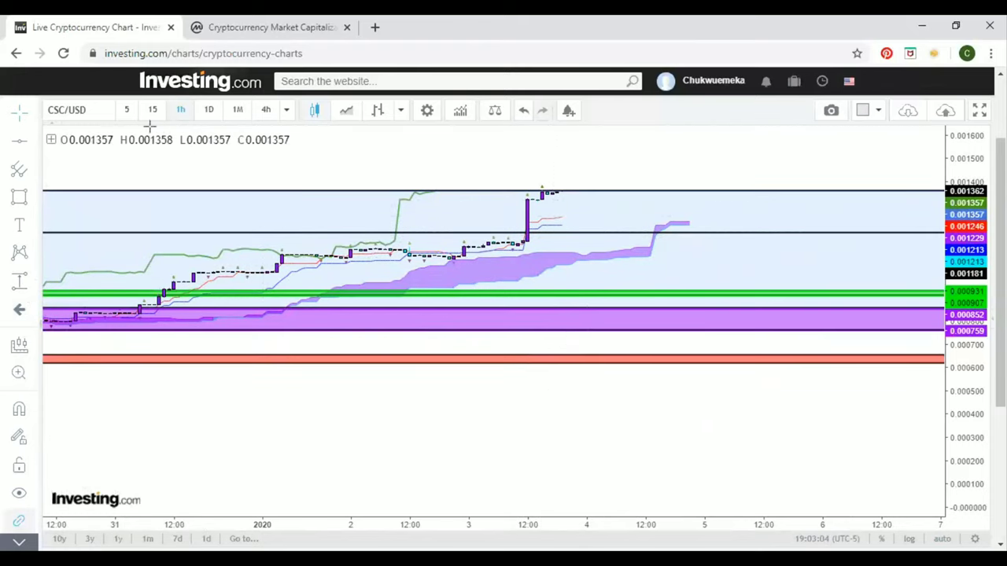
click(265, 111)
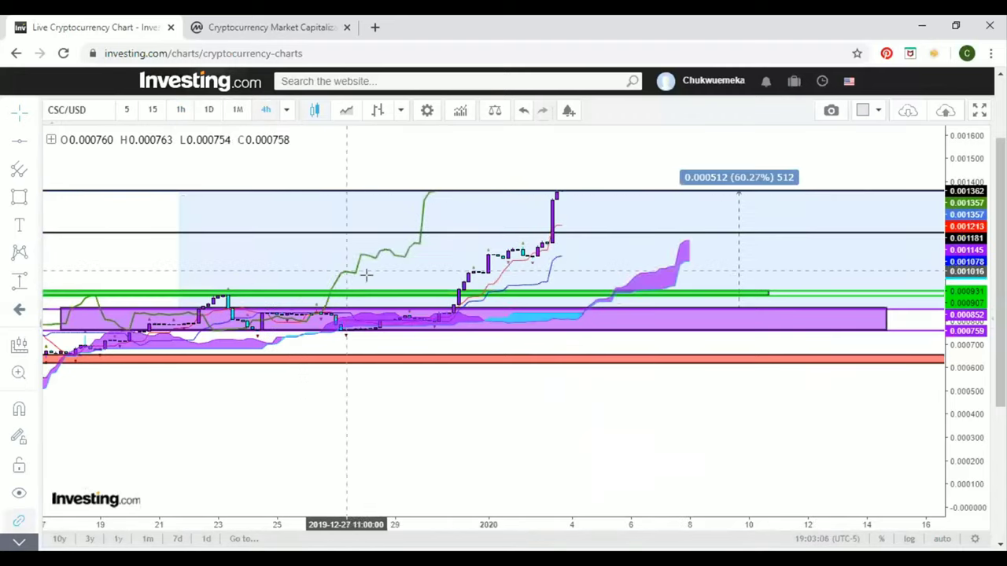
click(179, 110)
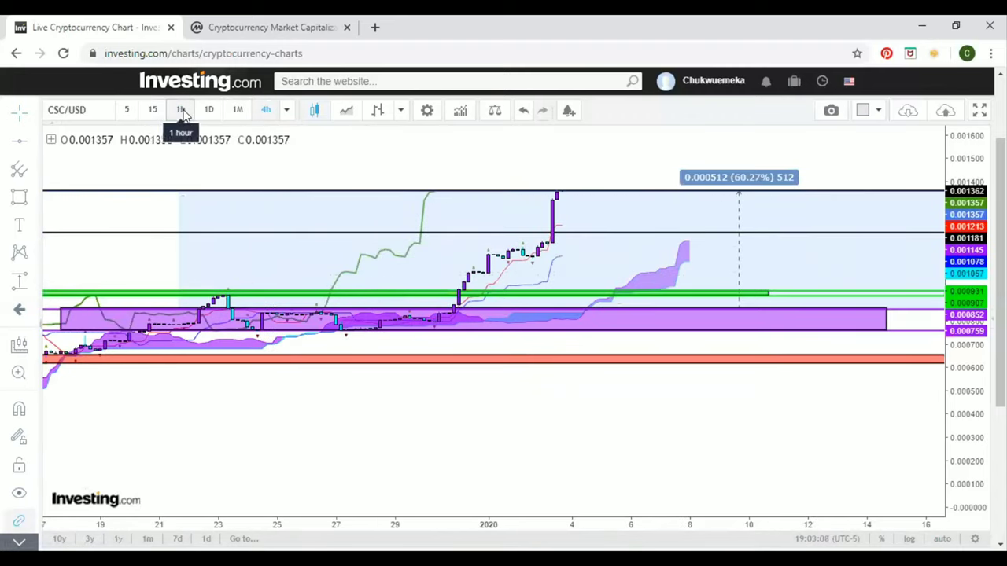
click(180, 110)
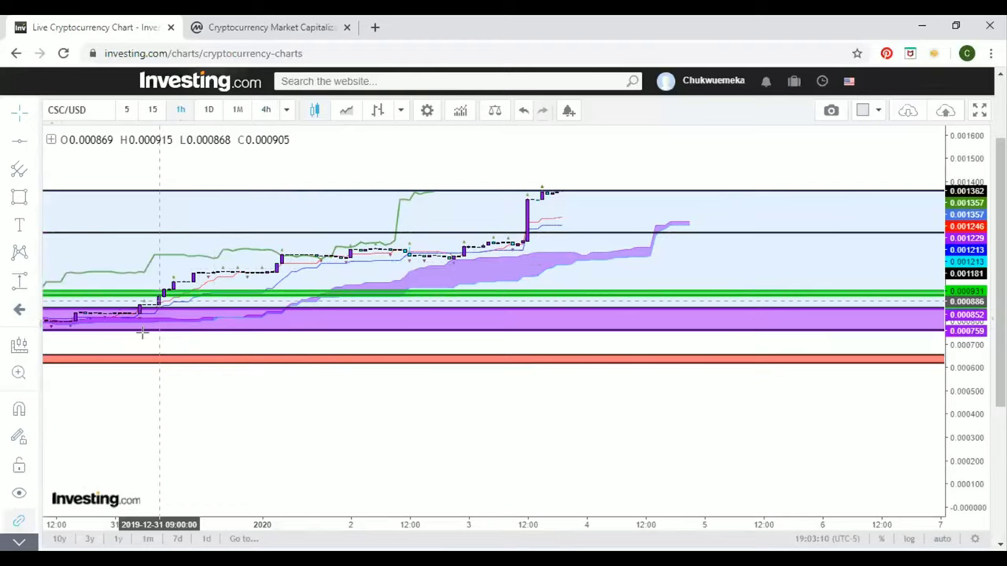
mouse_move(557, 203)
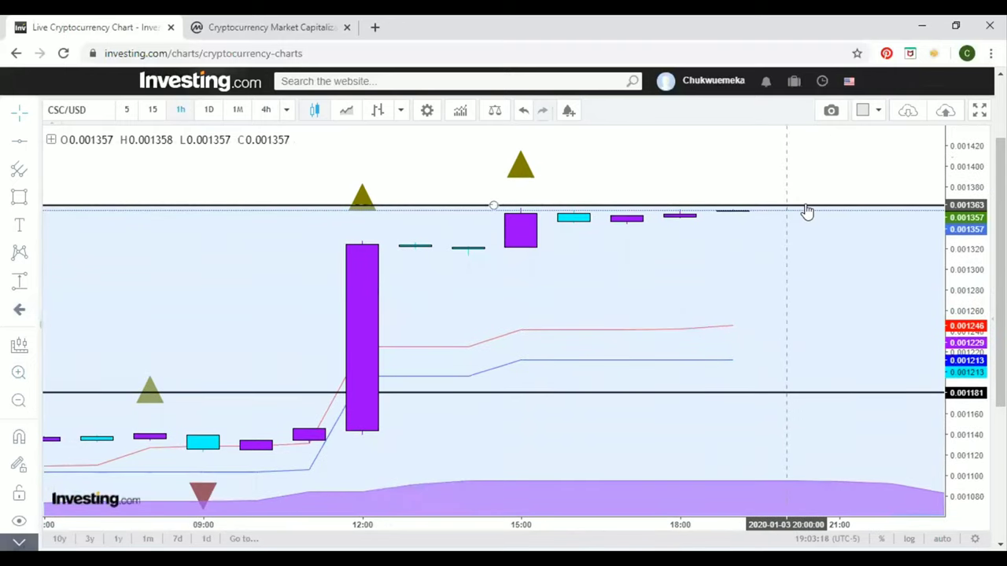
mouse_move(726, 219)
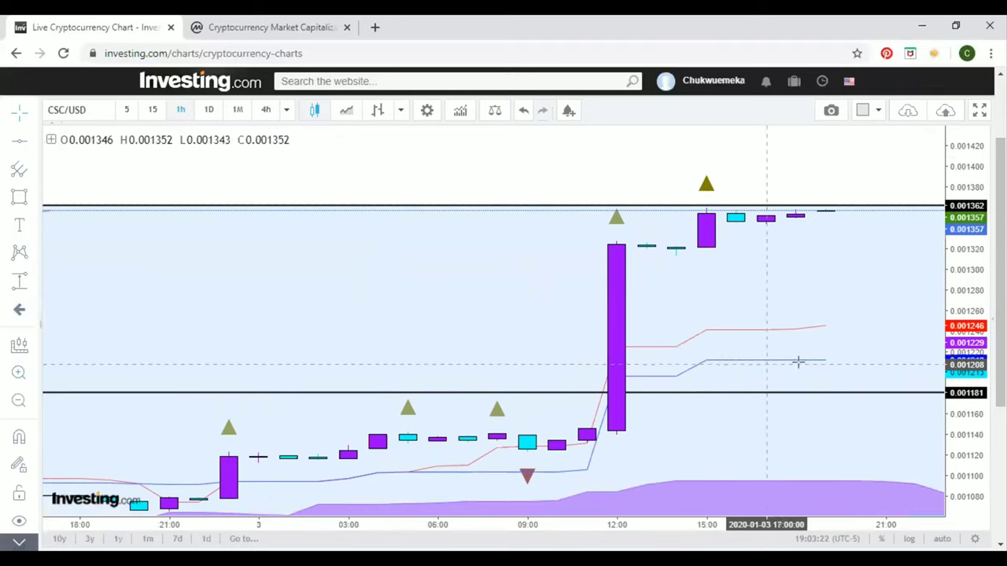
mouse_move(755, 334)
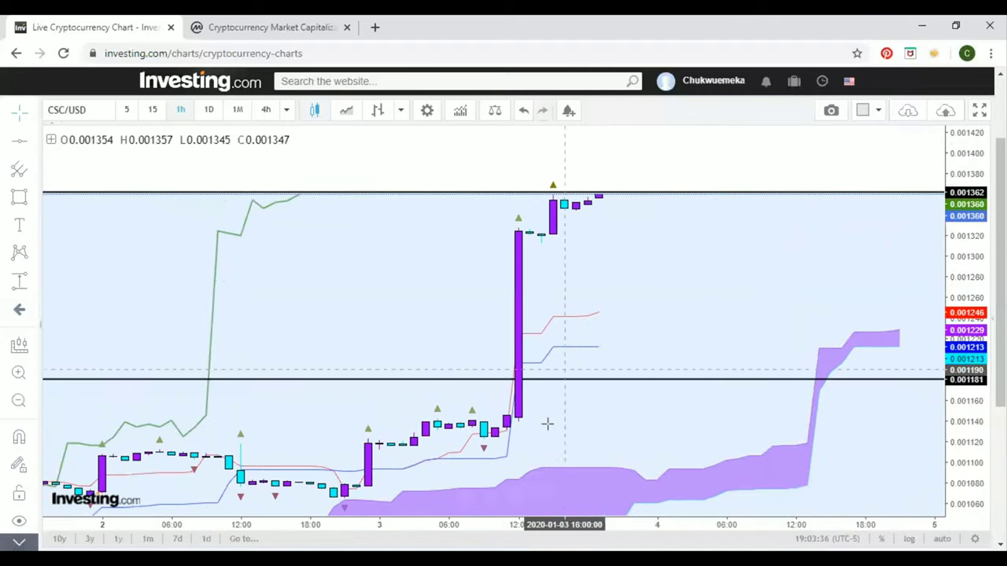
mouse_move(595, 317)
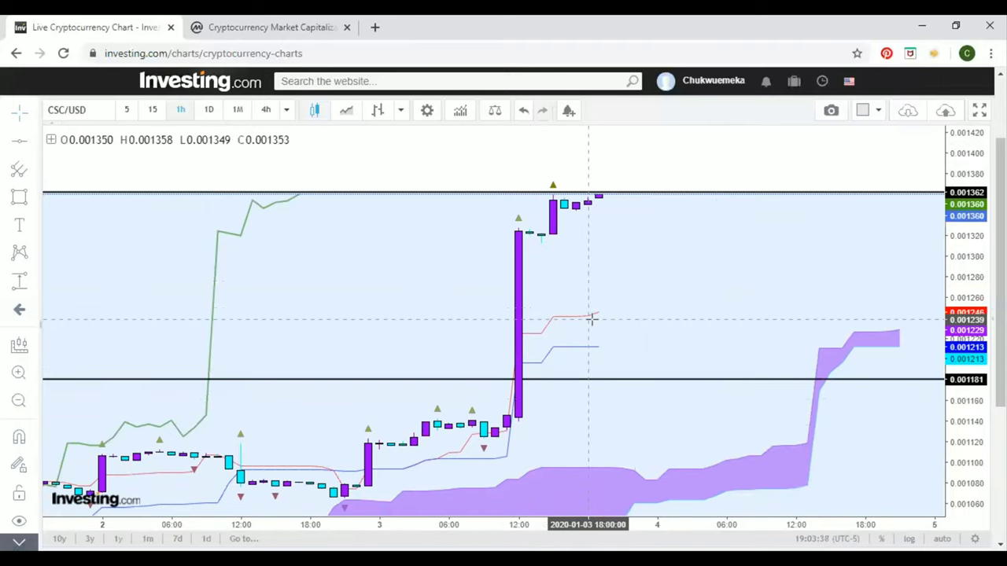
mouse_move(553, 459)
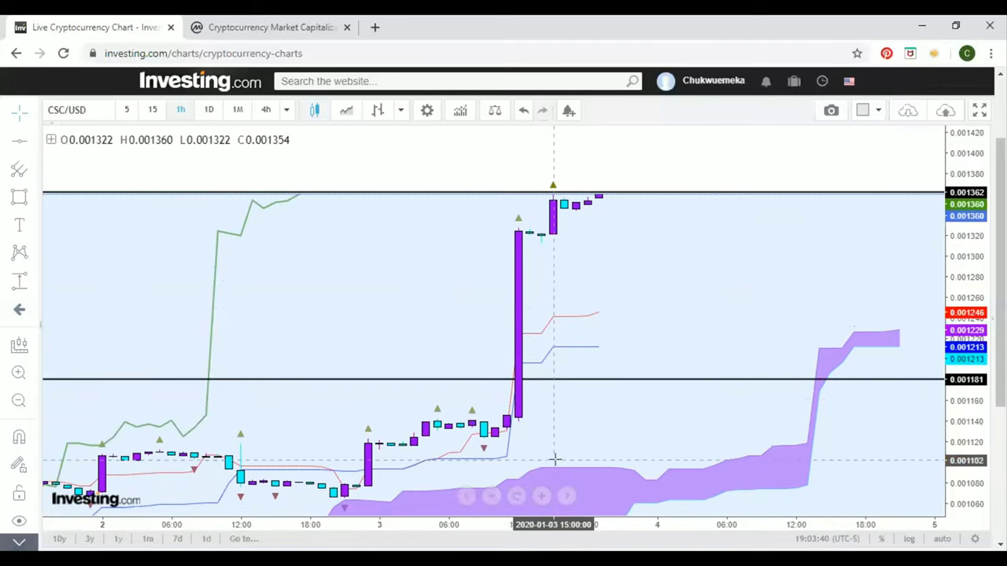
mouse_move(431, 475)
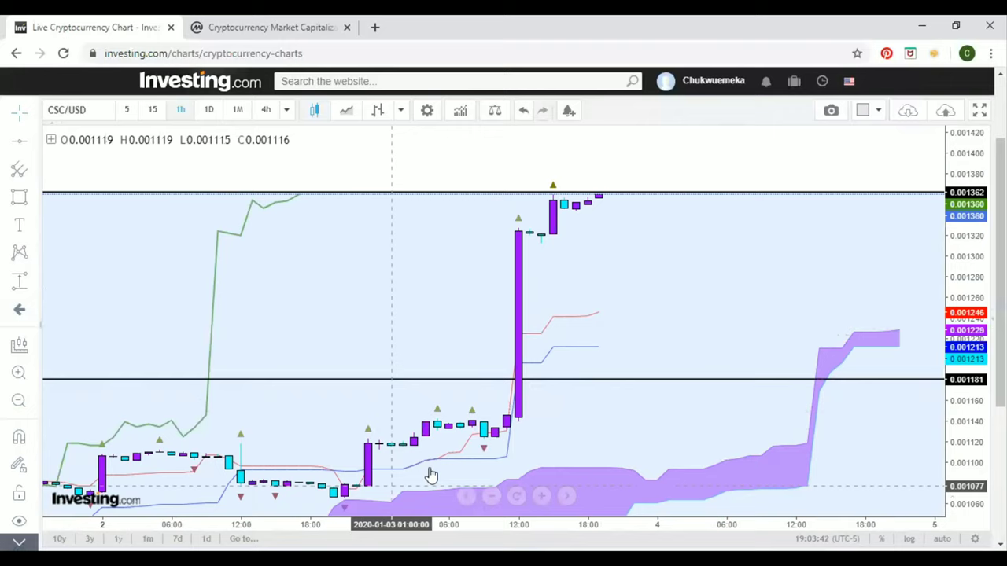
mouse_move(591, 353)
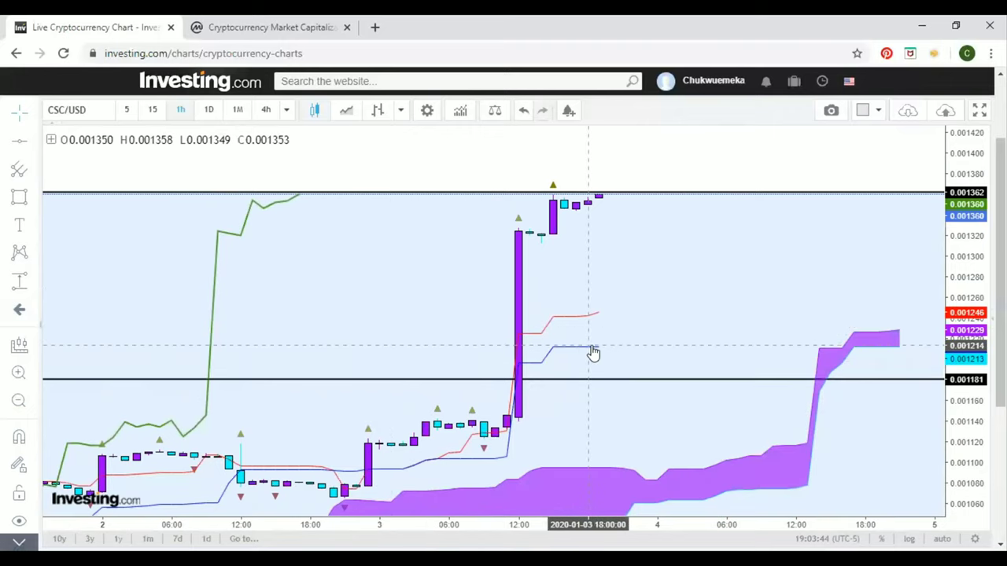
mouse_move(598, 350)
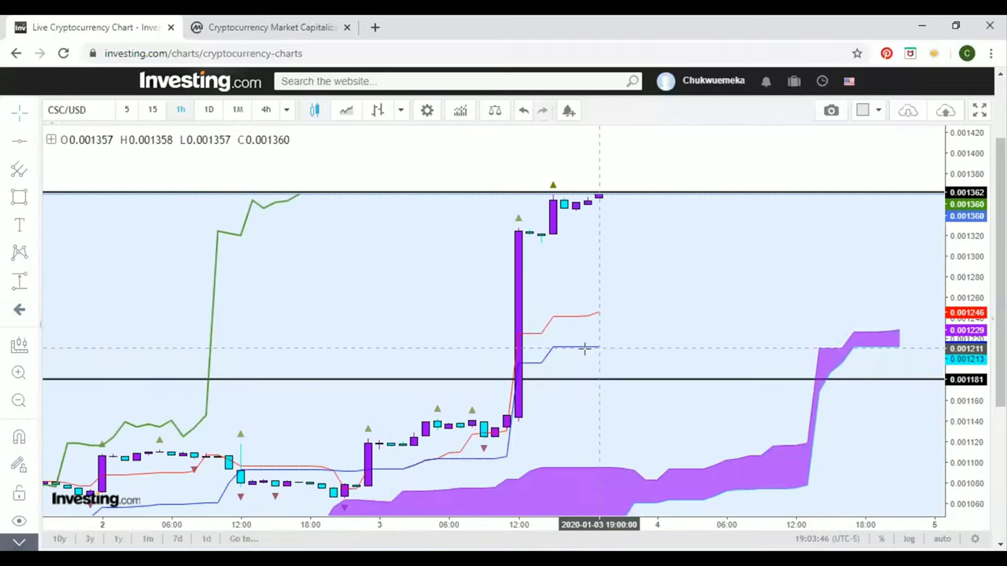
mouse_move(575, 182)
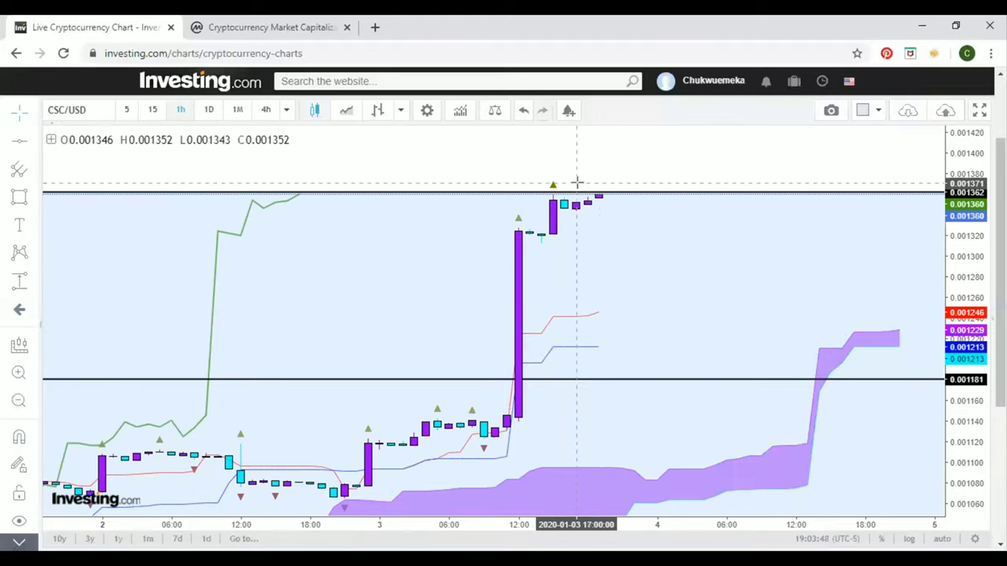
mouse_move(605, 198)
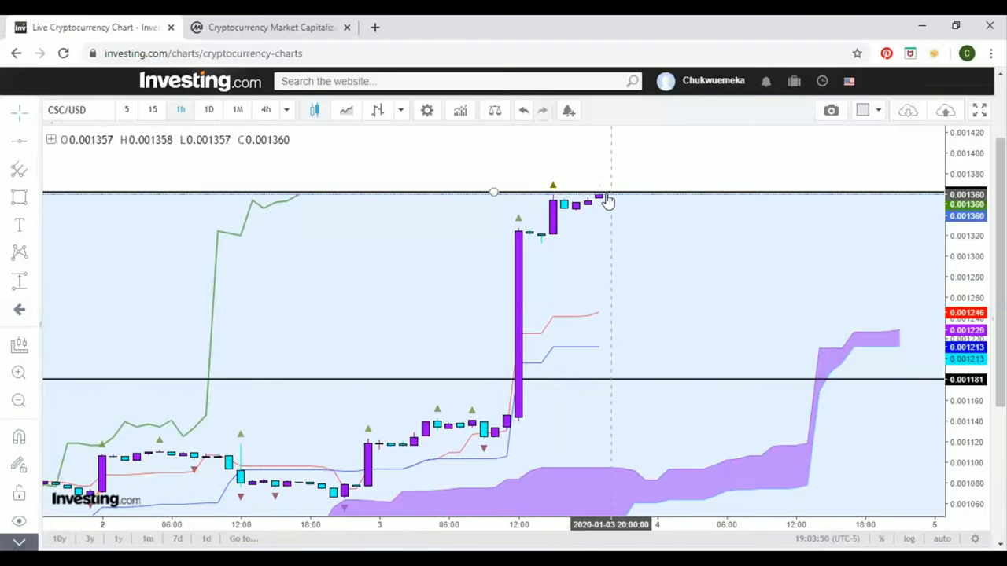
mouse_move(604, 249)
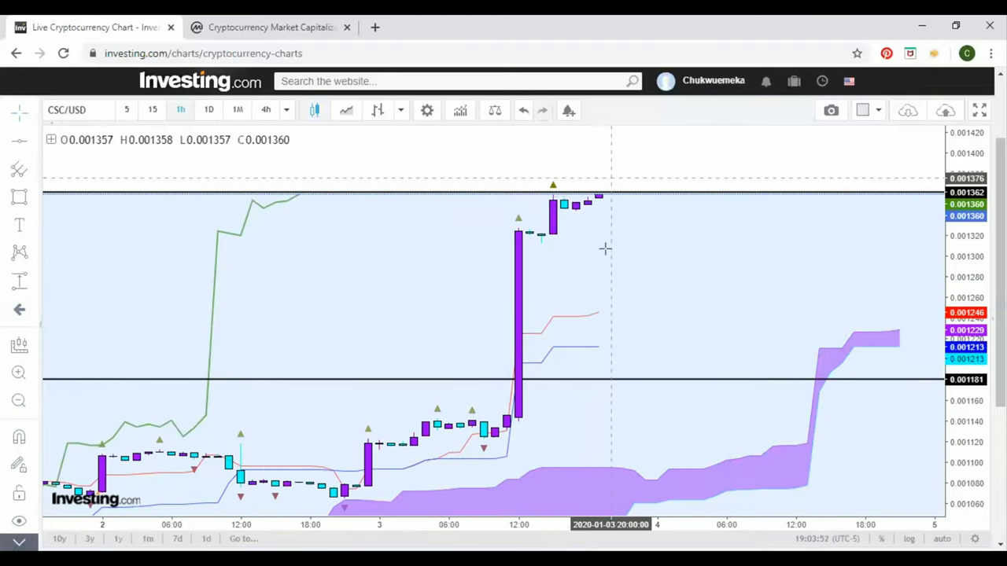
mouse_move(29, 228)
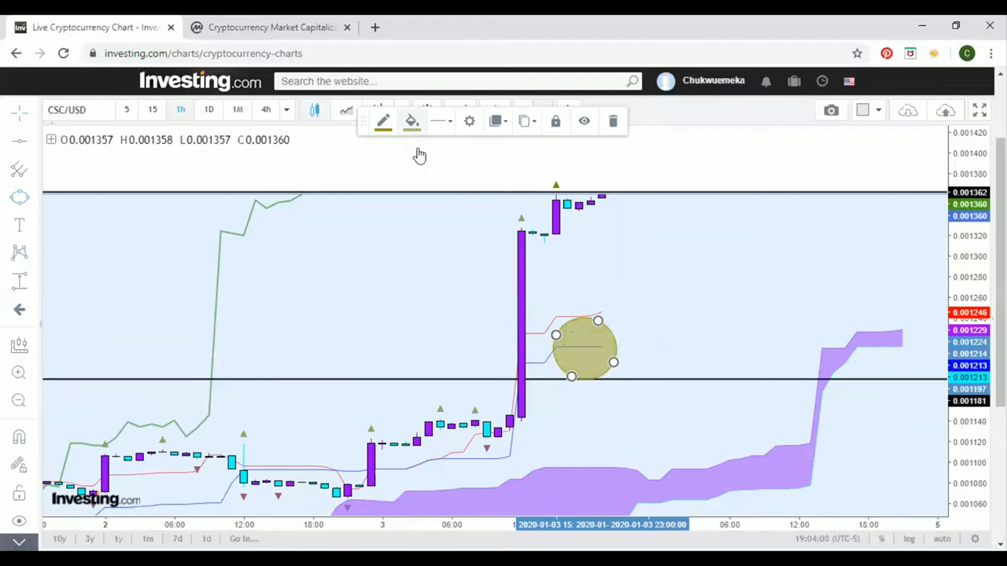
Fill the circle red, then set its fill opacity to zero so it is transparent.
click(411, 121)
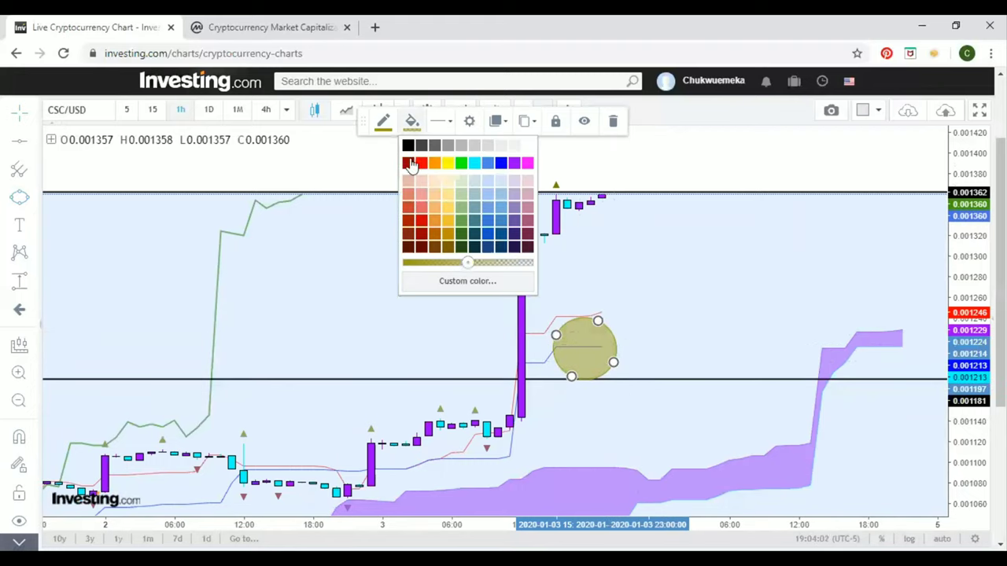
click(414, 162)
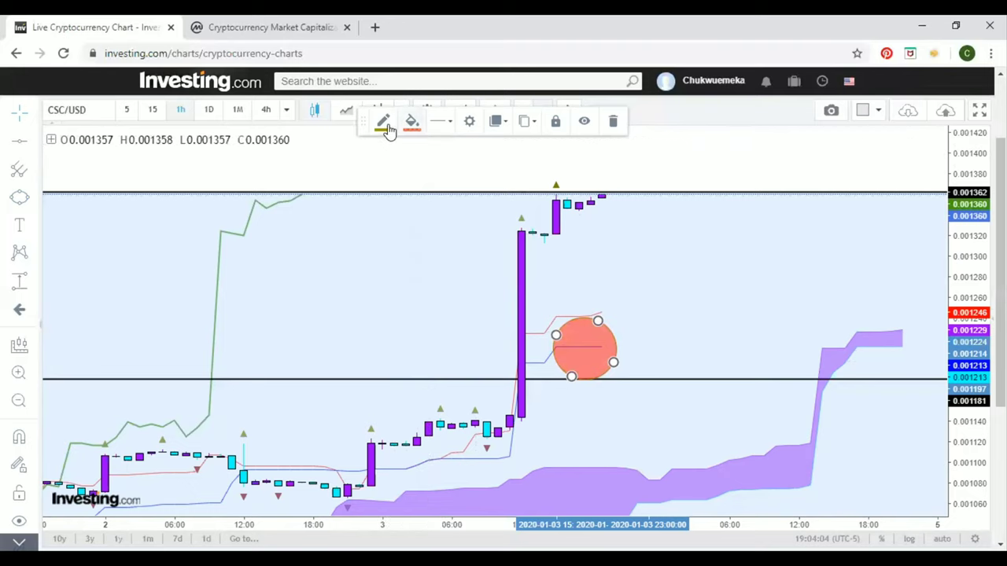
click(412, 119)
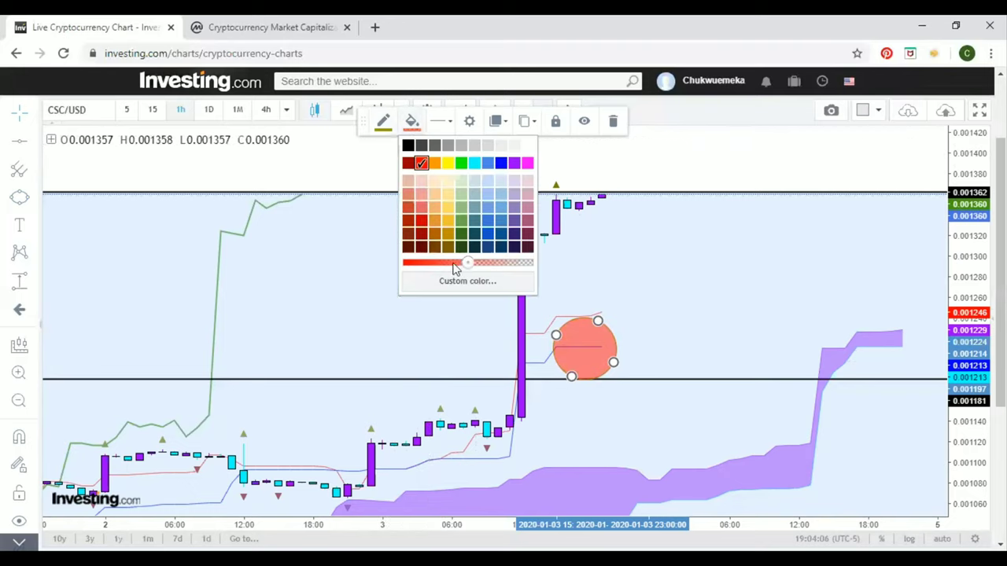
click(527, 261)
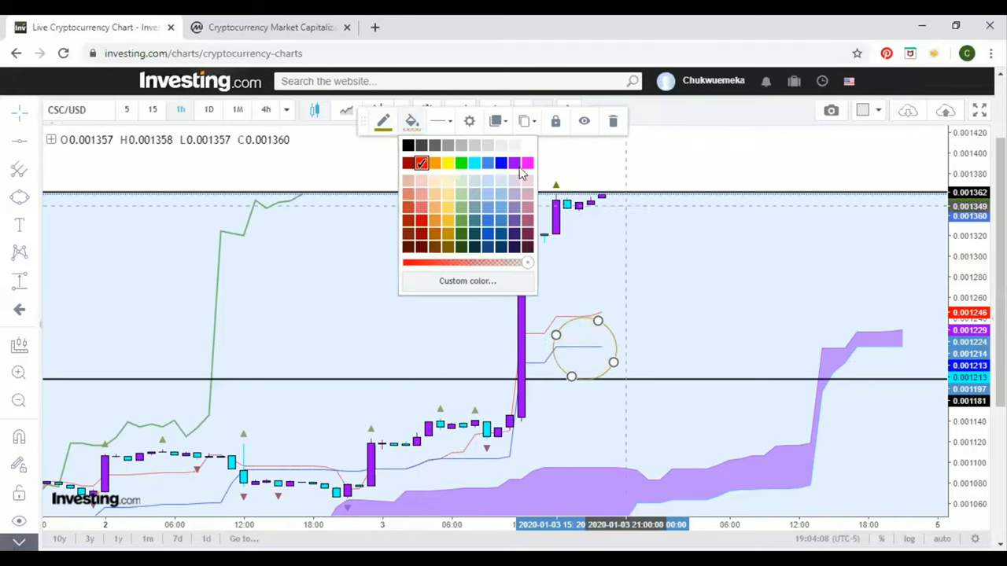
click(606, 333)
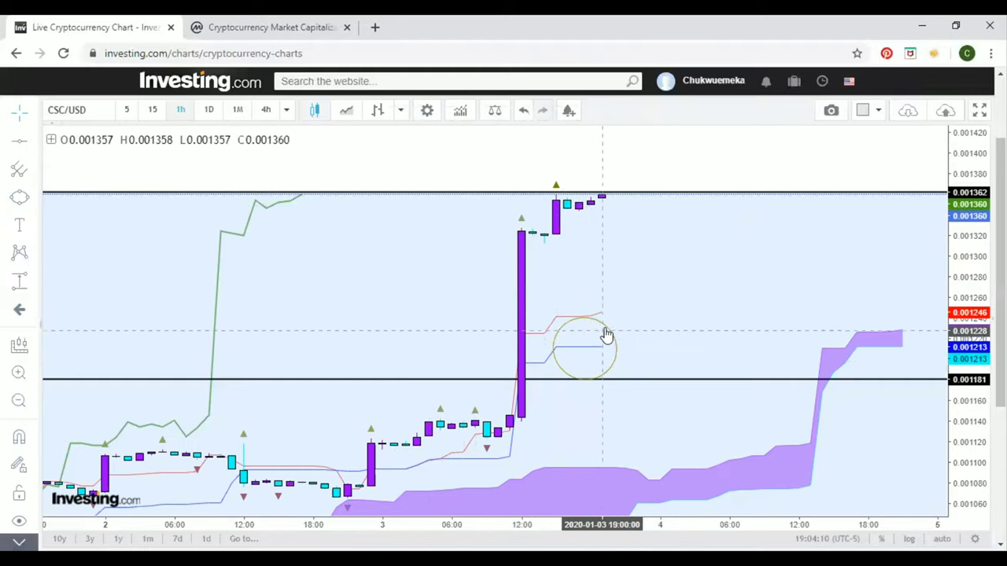
Give the circle a black outline.
click(585, 346)
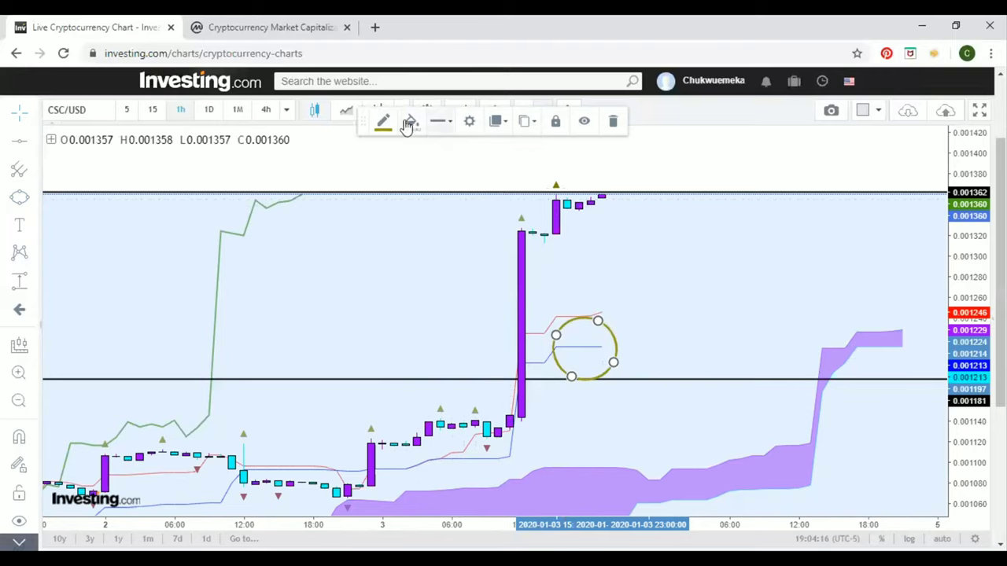
click(412, 120)
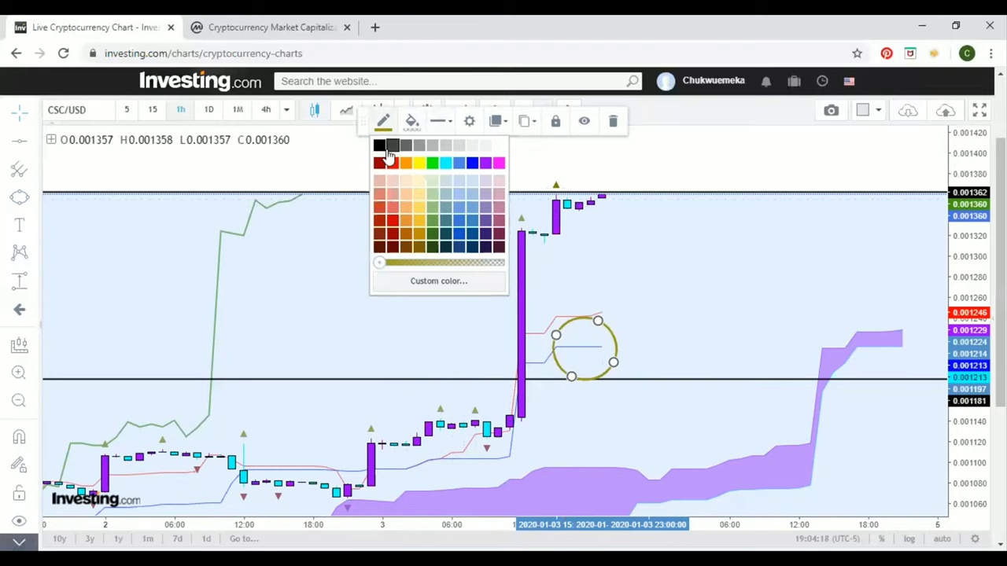
click(381, 144)
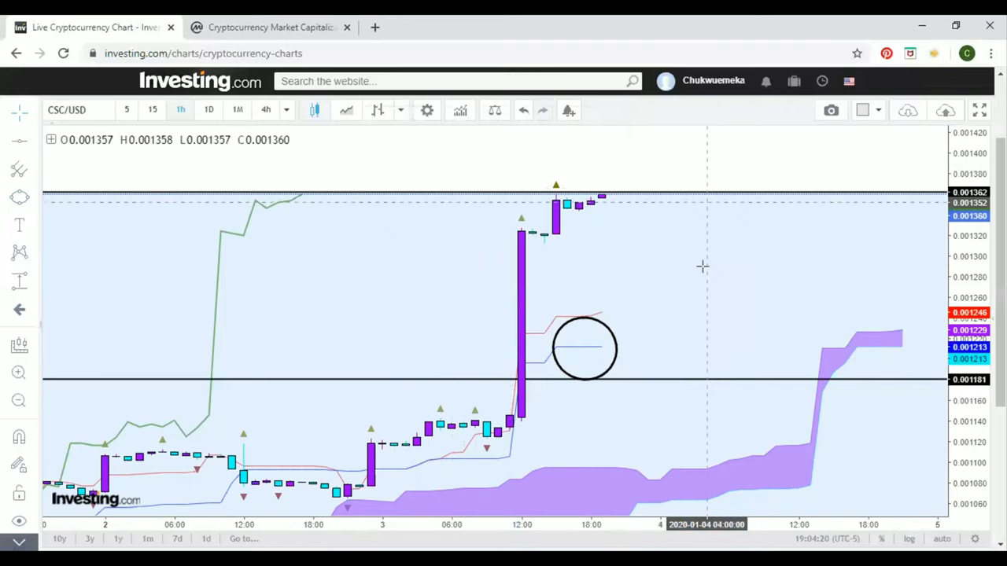
mouse_move(601, 369)
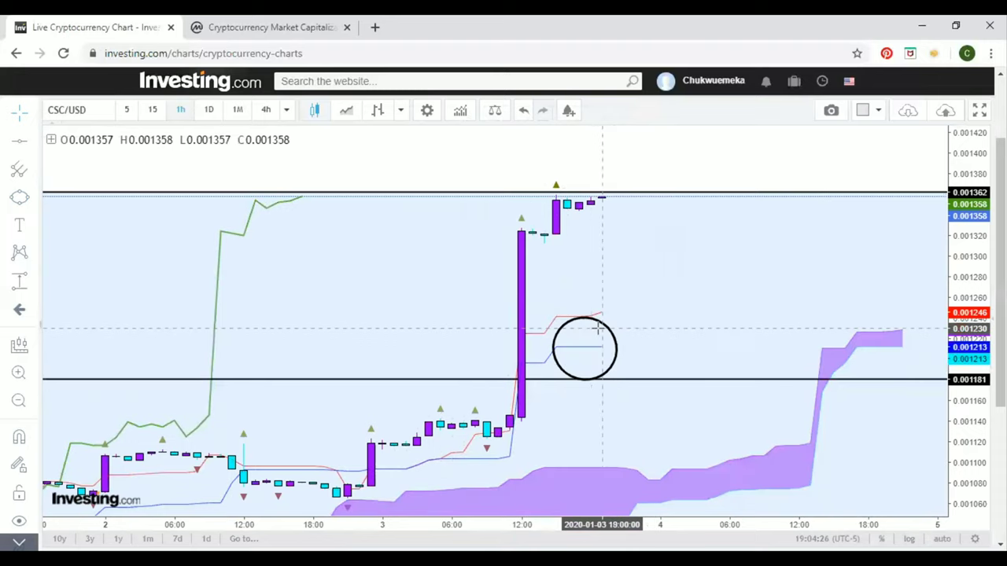
mouse_move(613, 382)
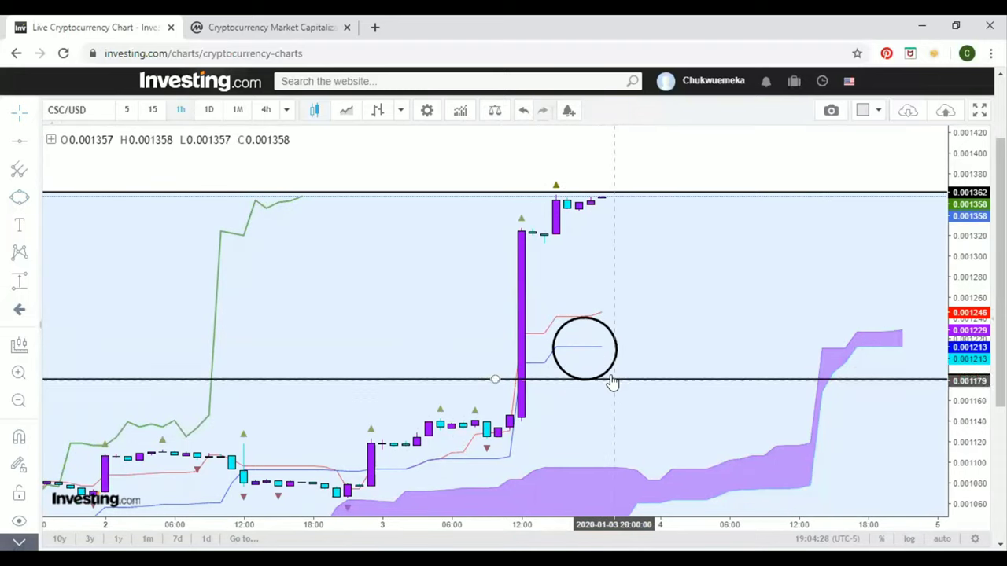
mouse_move(433, 307)
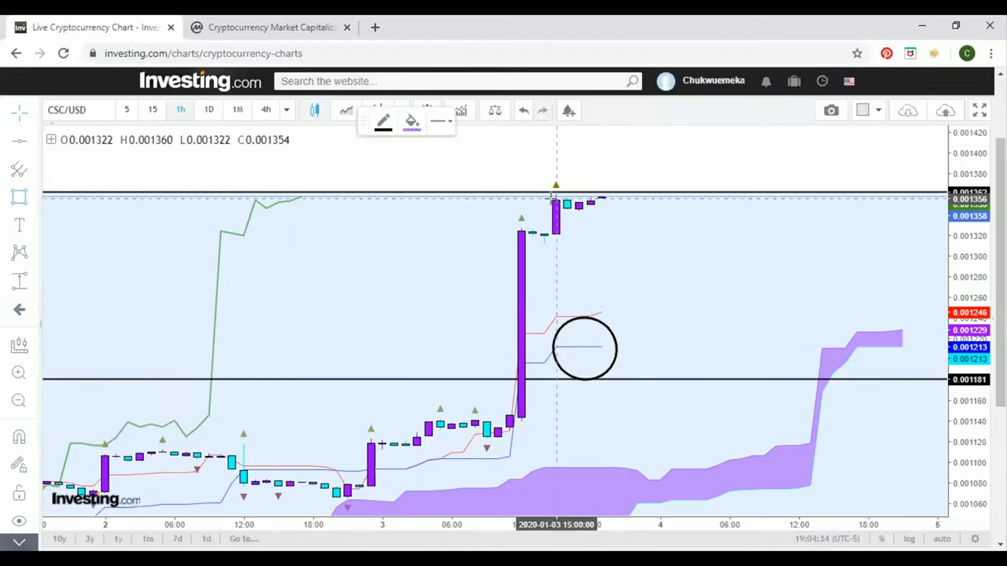
Draw a purple box over the latest top candles and switch to 15-minute candles.
drag(554, 198, 715, 233)
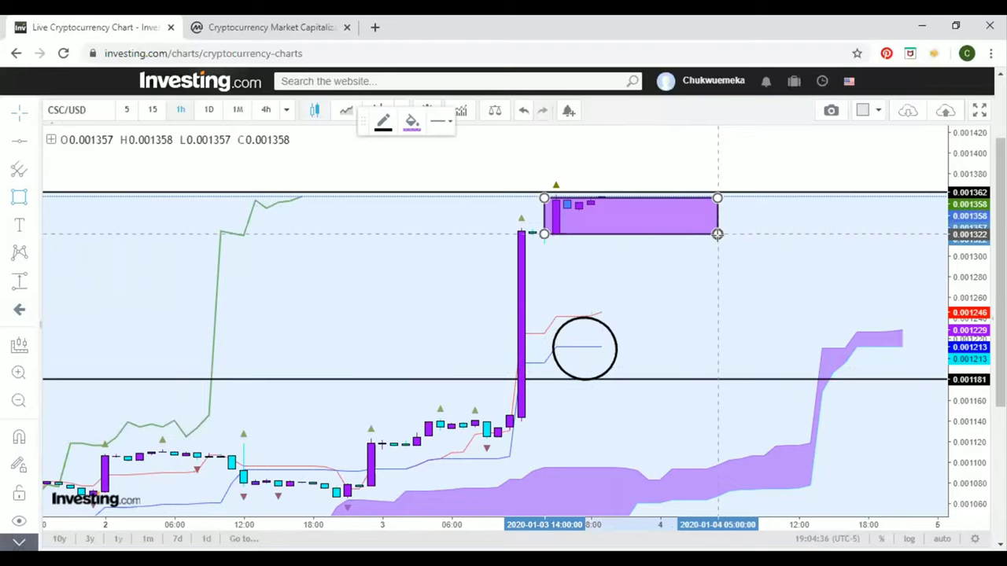
click(629, 217)
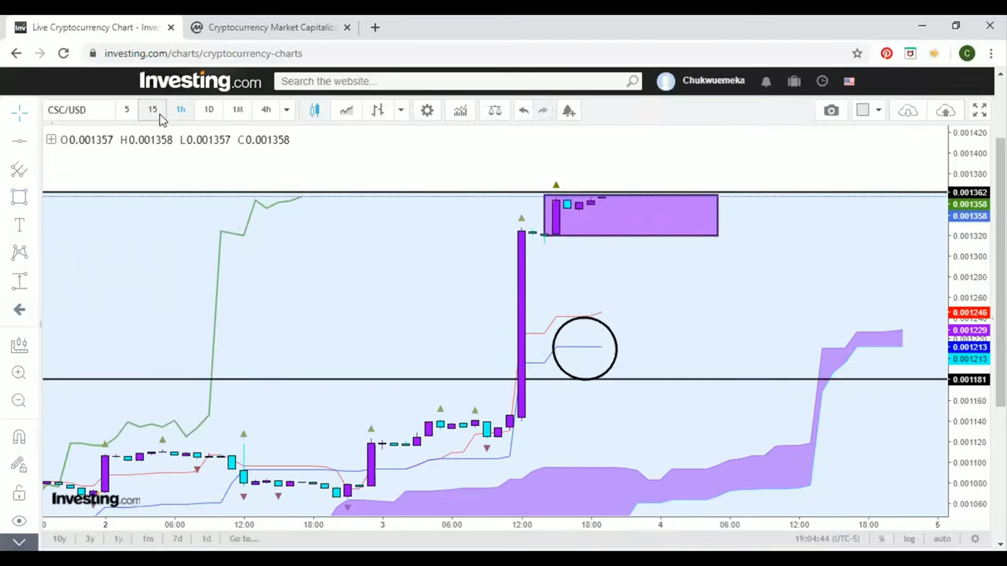
click(151, 110)
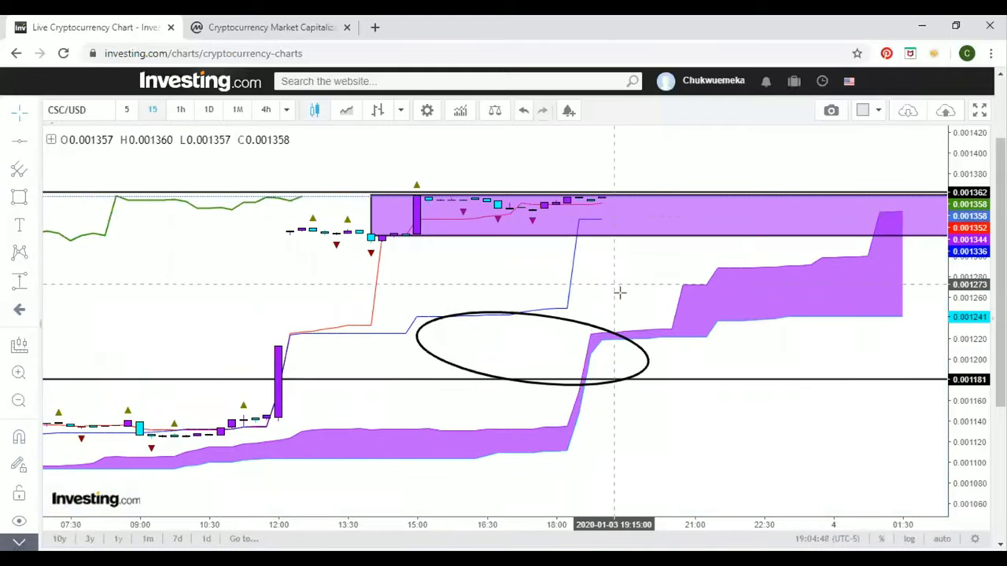
click(535, 318)
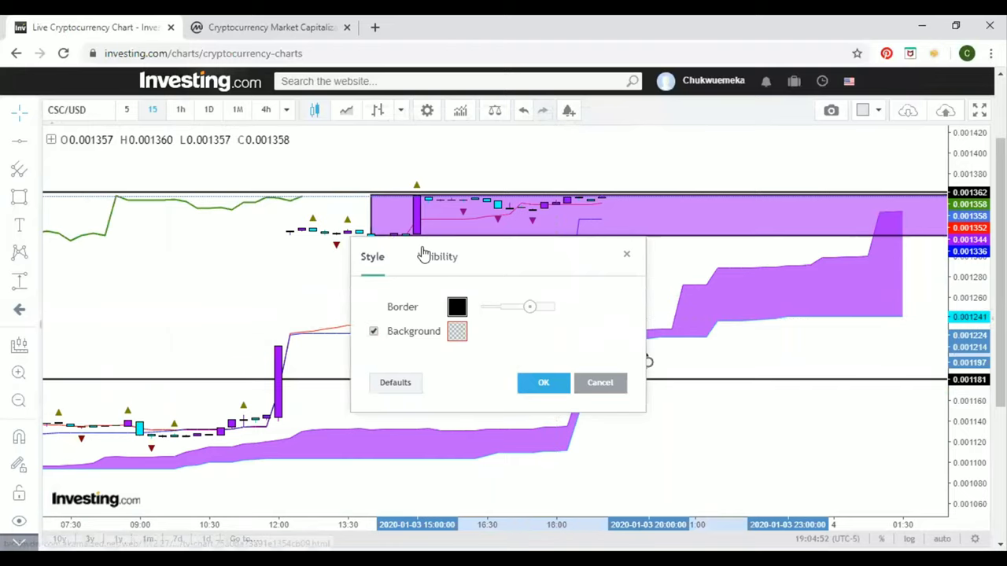
click(437, 256)
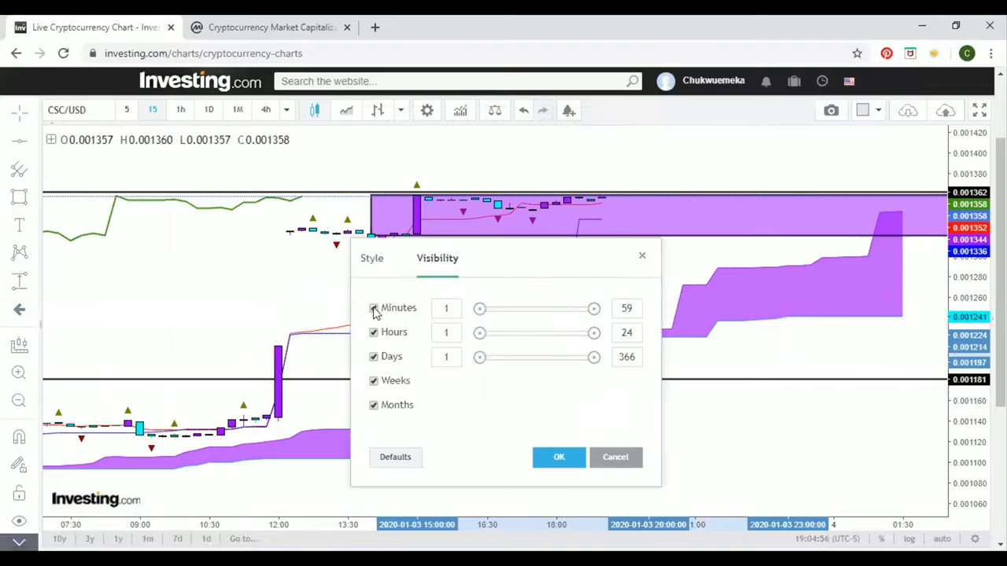
click(375, 307)
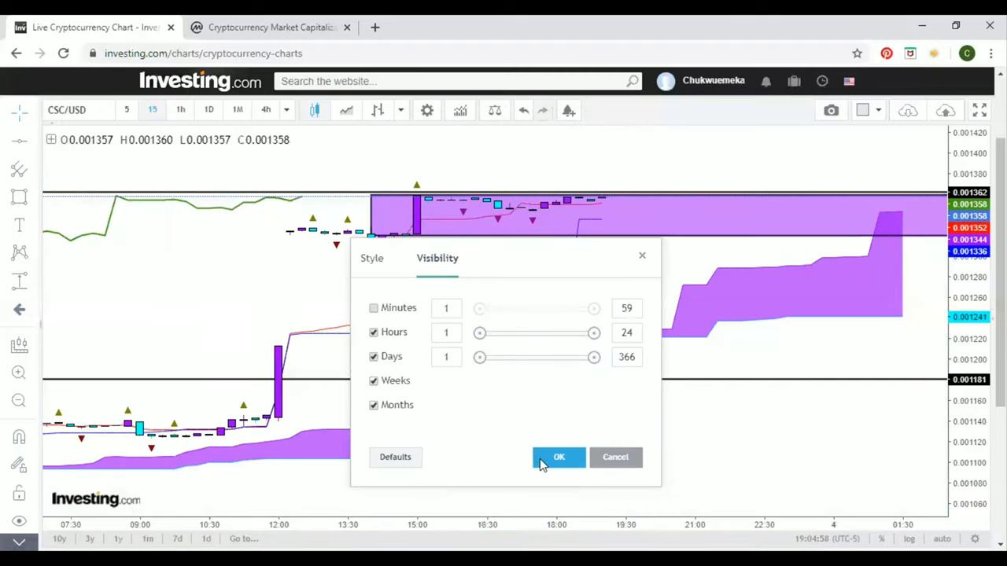
click(558, 457)
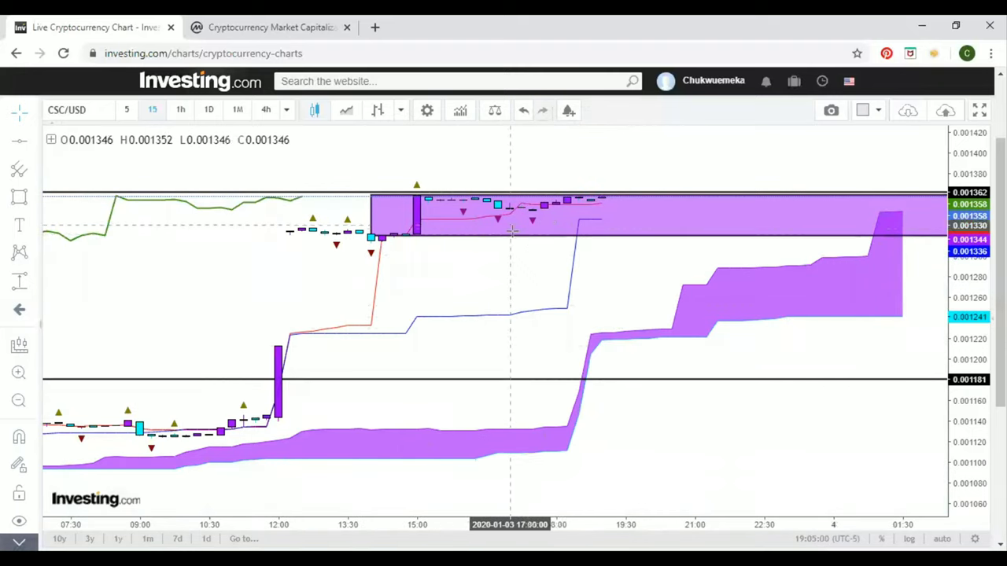
mouse_move(643, 266)
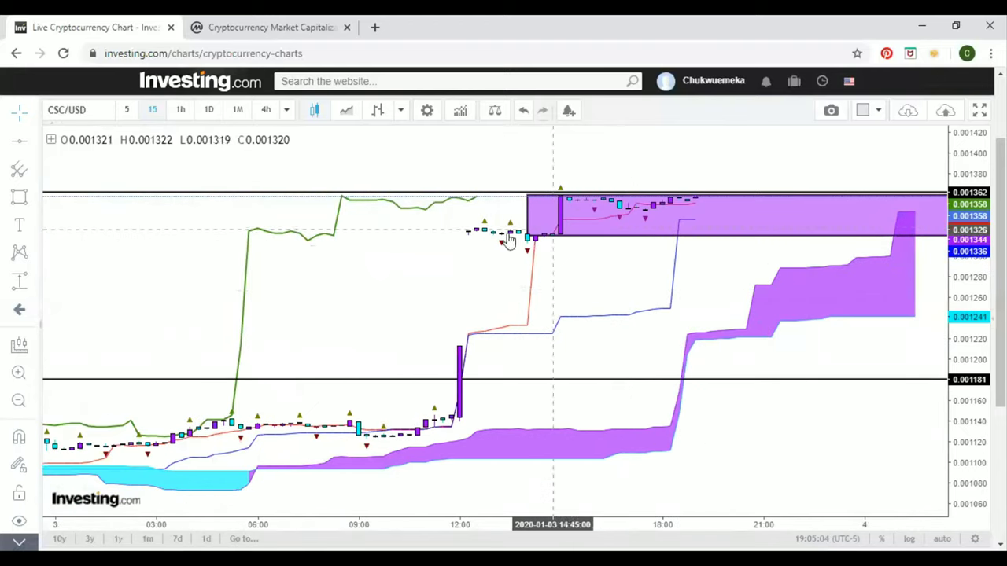
mouse_move(691, 217)
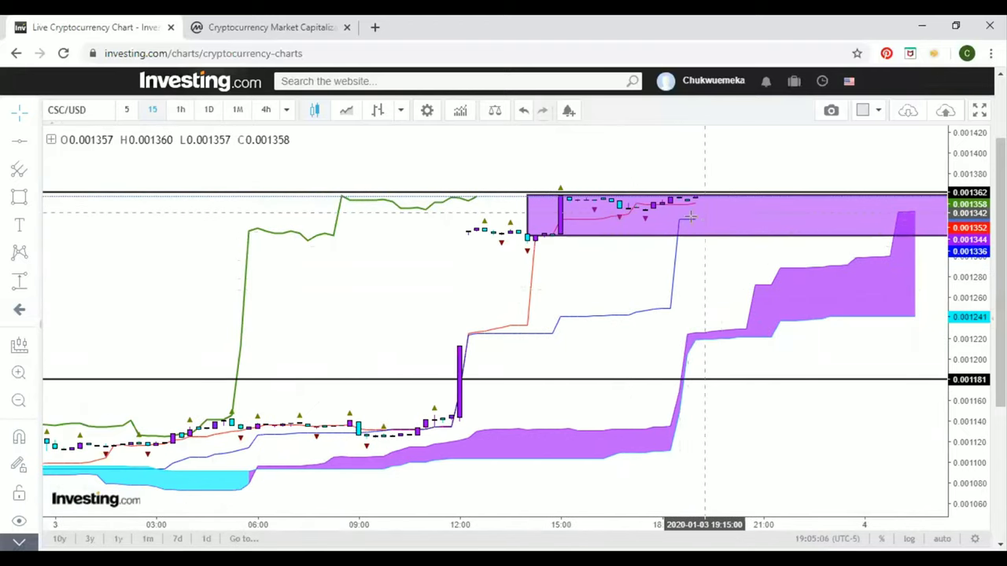
mouse_move(645, 223)
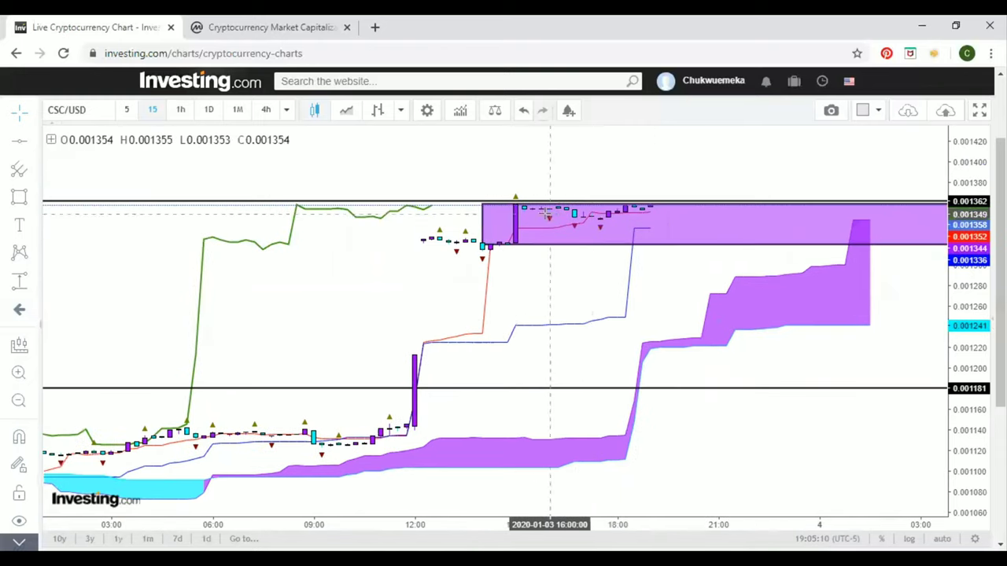
mouse_move(684, 197)
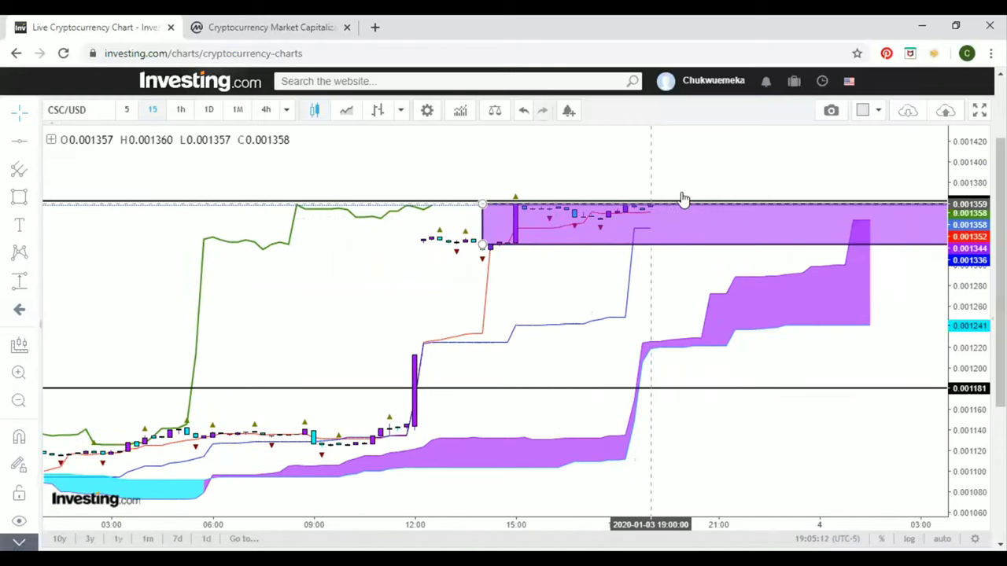
mouse_move(711, 305)
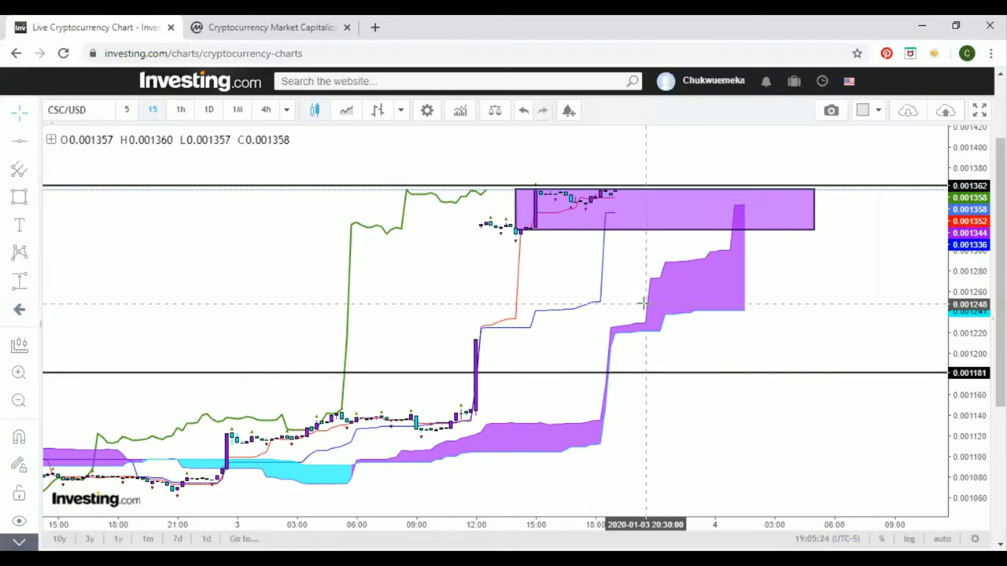
mouse_move(651, 211)
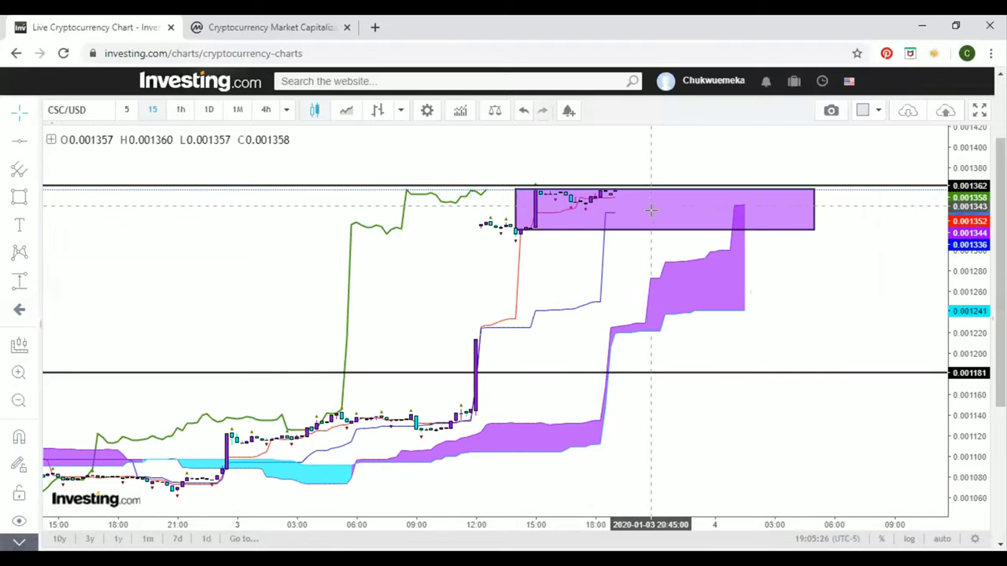
mouse_move(610, 208)
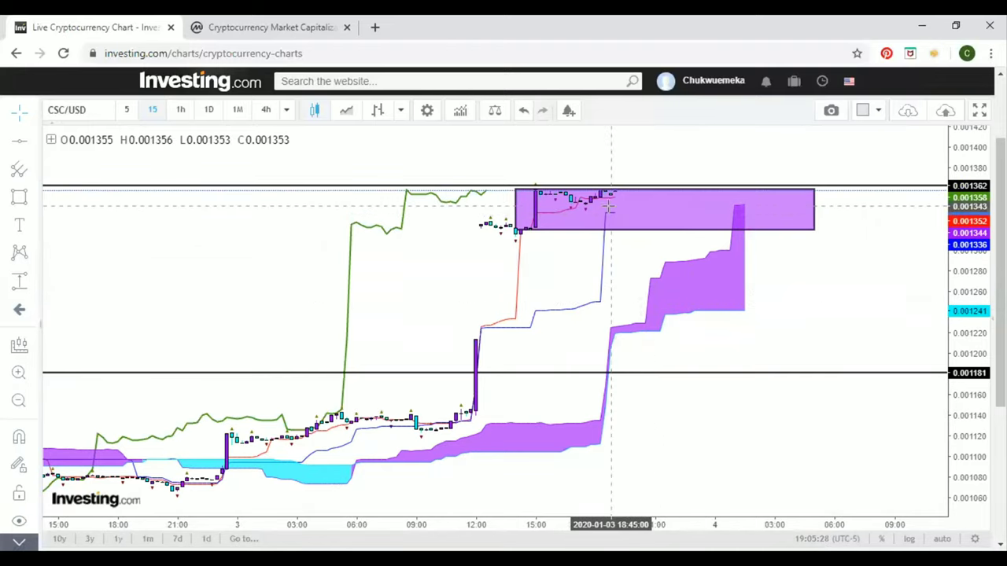
mouse_move(628, 200)
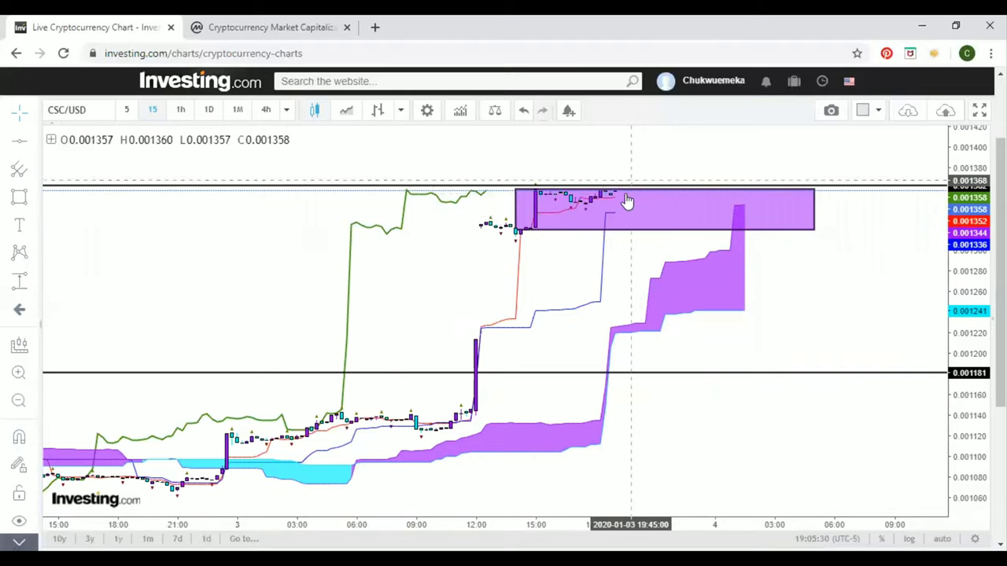
mouse_move(659, 144)
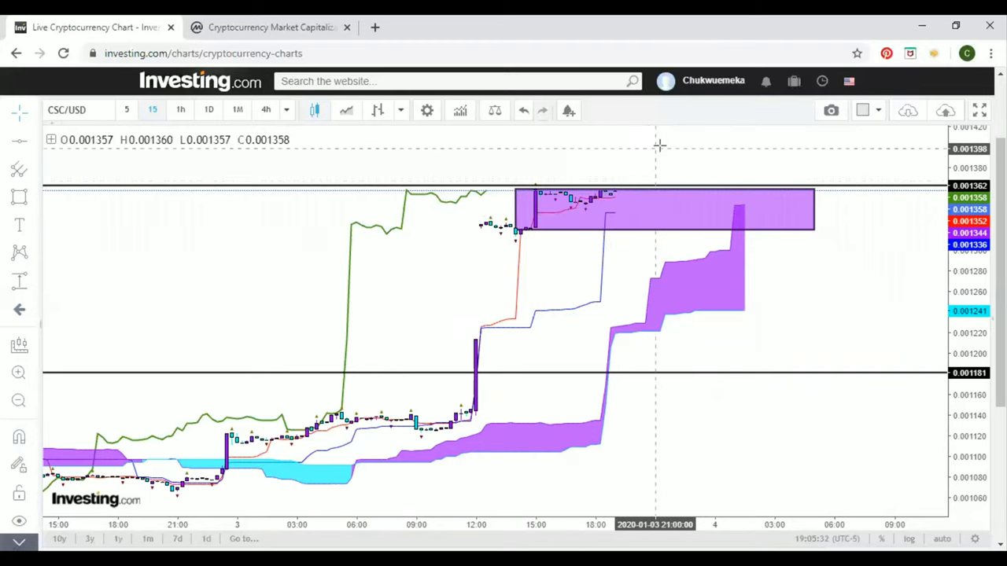
mouse_move(588, 298)
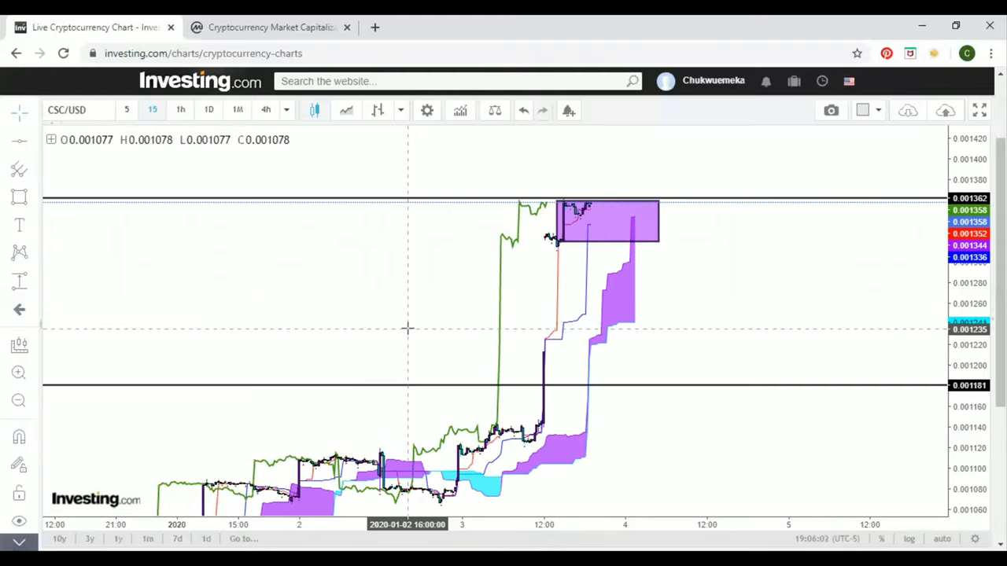
mouse_move(588, 283)
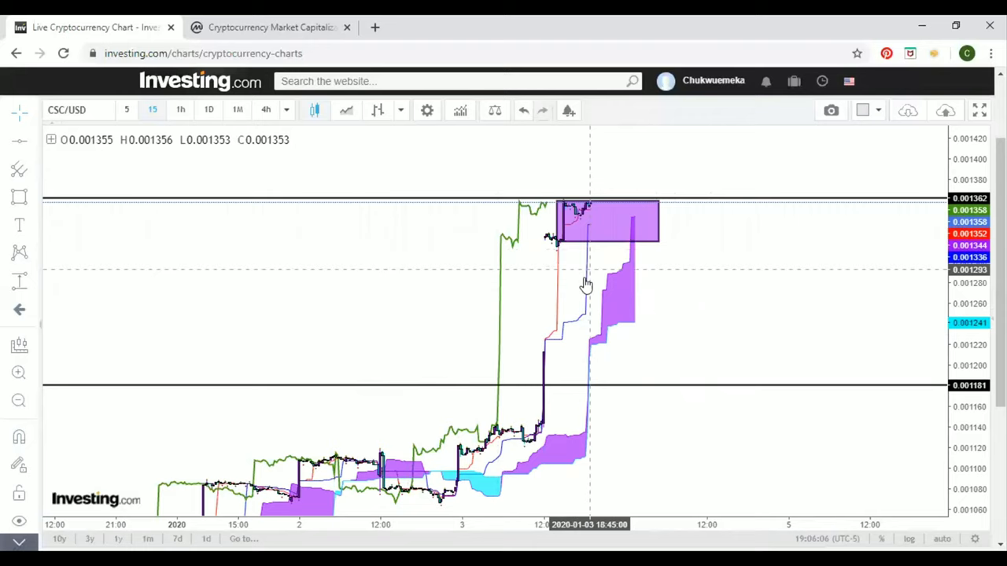
mouse_move(606, 236)
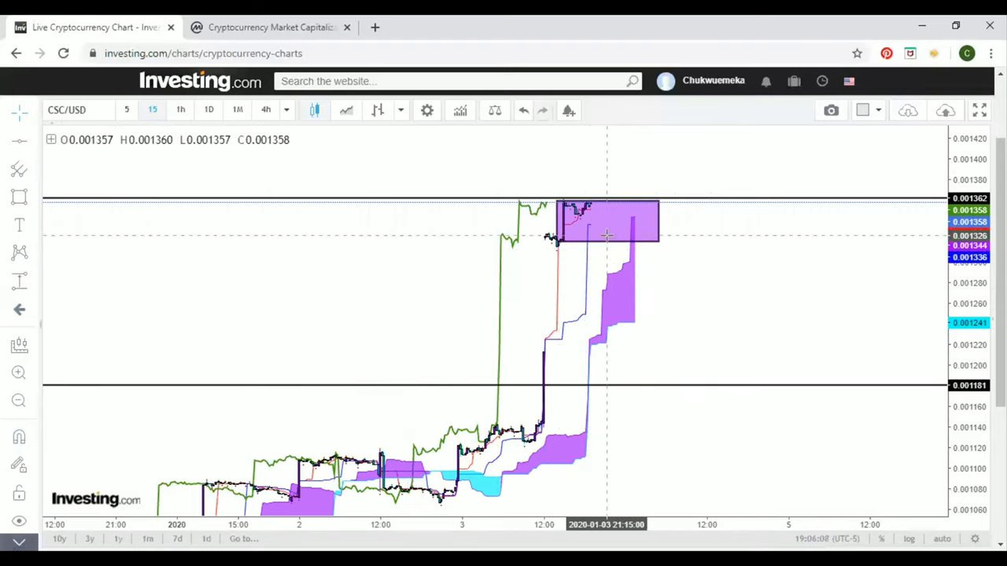
mouse_move(527, 245)
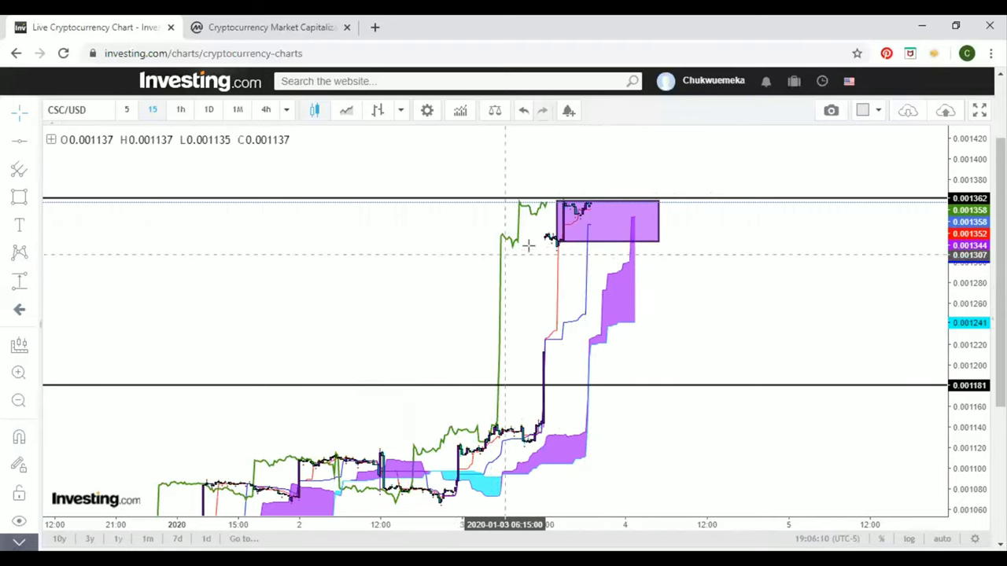
mouse_move(592, 217)
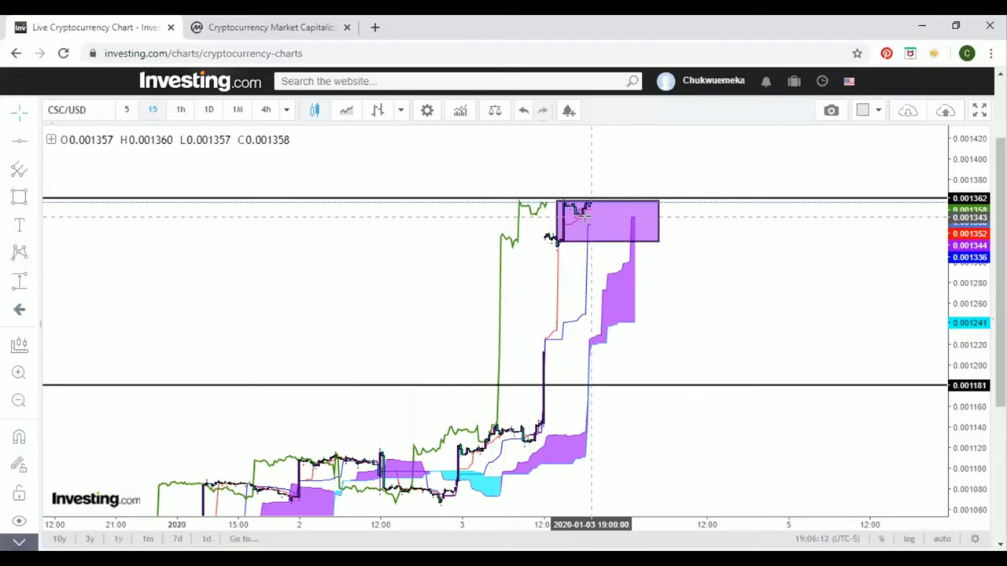
mouse_move(607, 179)
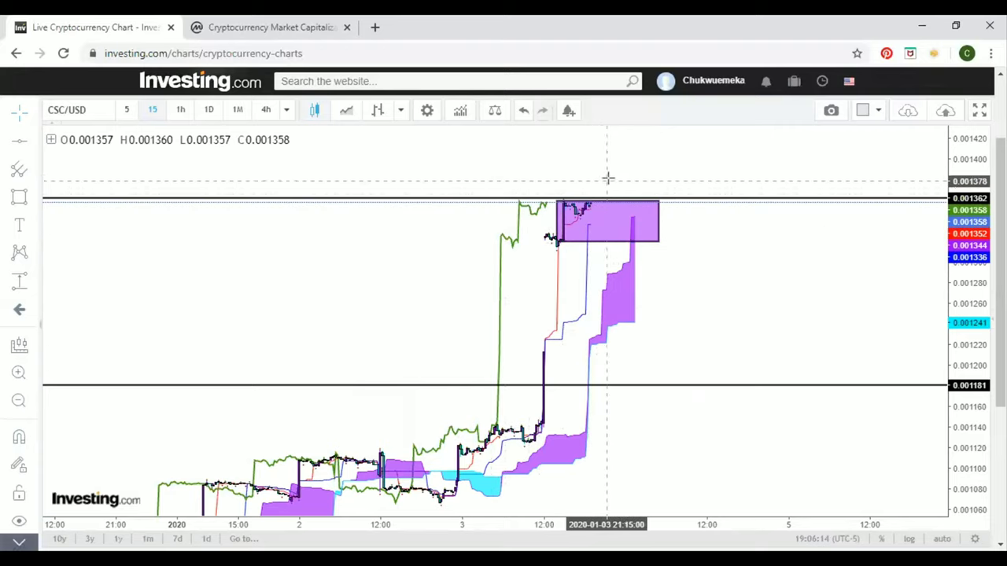
mouse_move(140, 278)
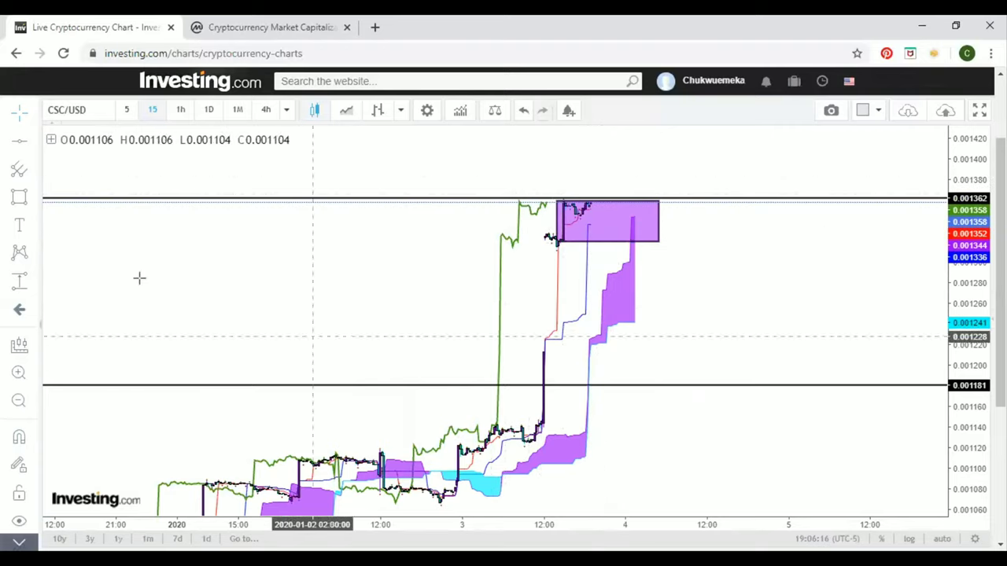
mouse_move(393, 266)
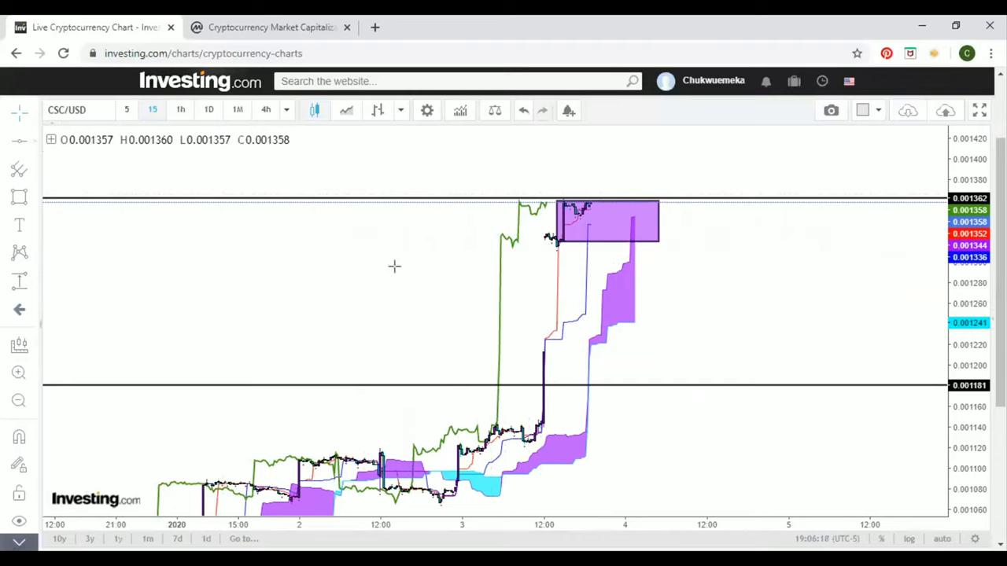
mouse_move(588, 256)
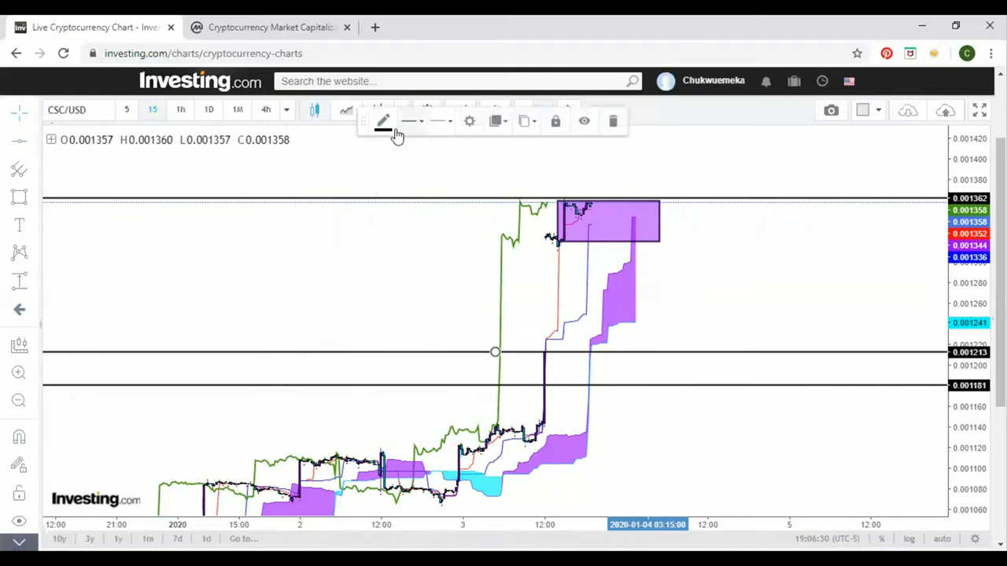
Colour the new 0.001213 horizontal target line red.
click(383, 119)
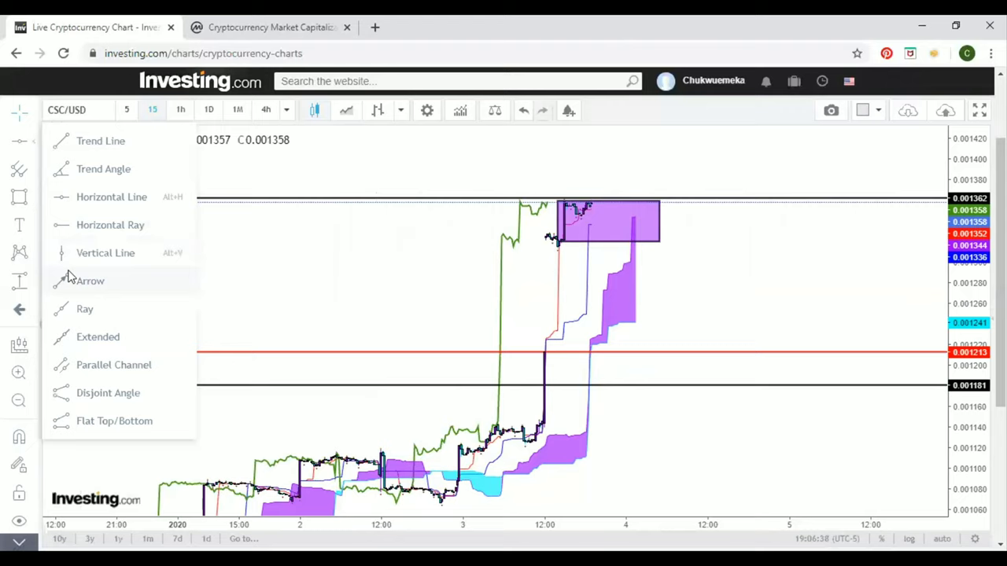
Draw an arrow from the purple box down to the red line and adjust its start point.
click(101, 142)
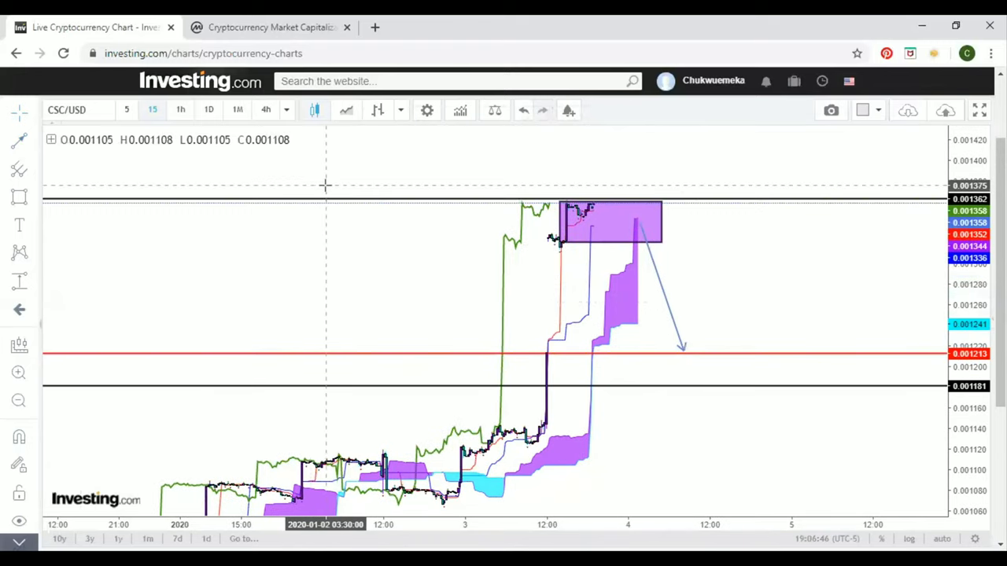
mouse_move(219, 151)
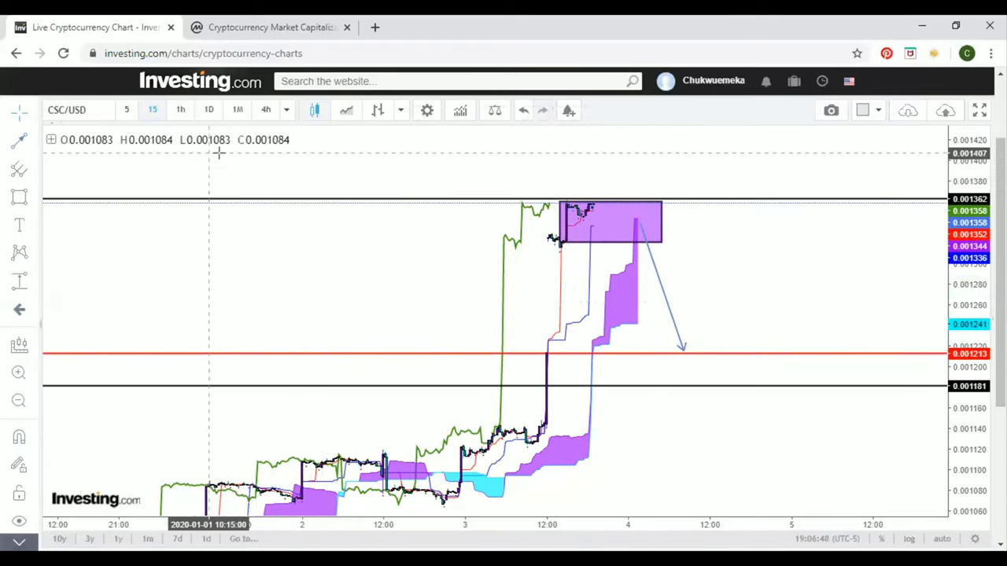
mouse_move(637, 283)
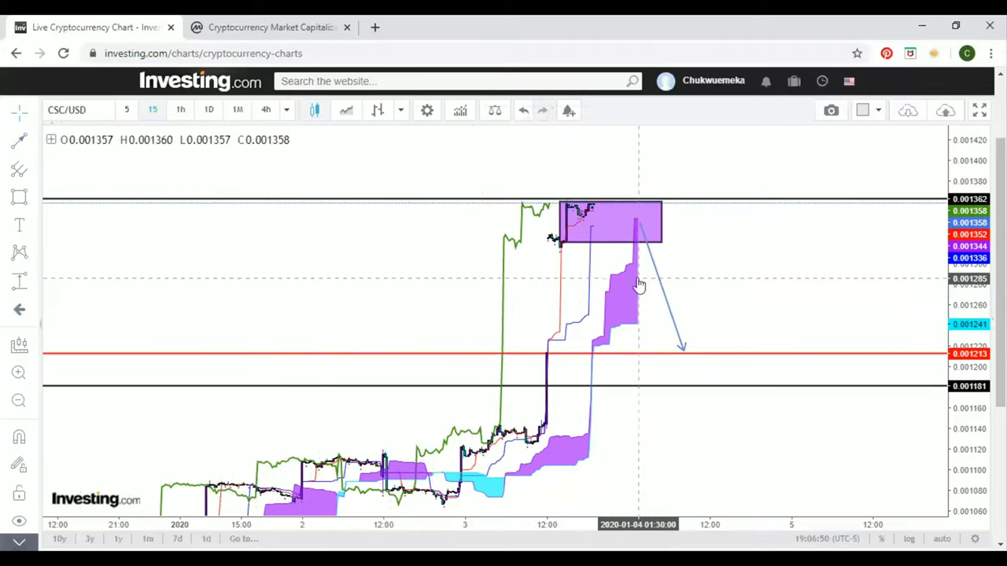
mouse_move(585, 220)
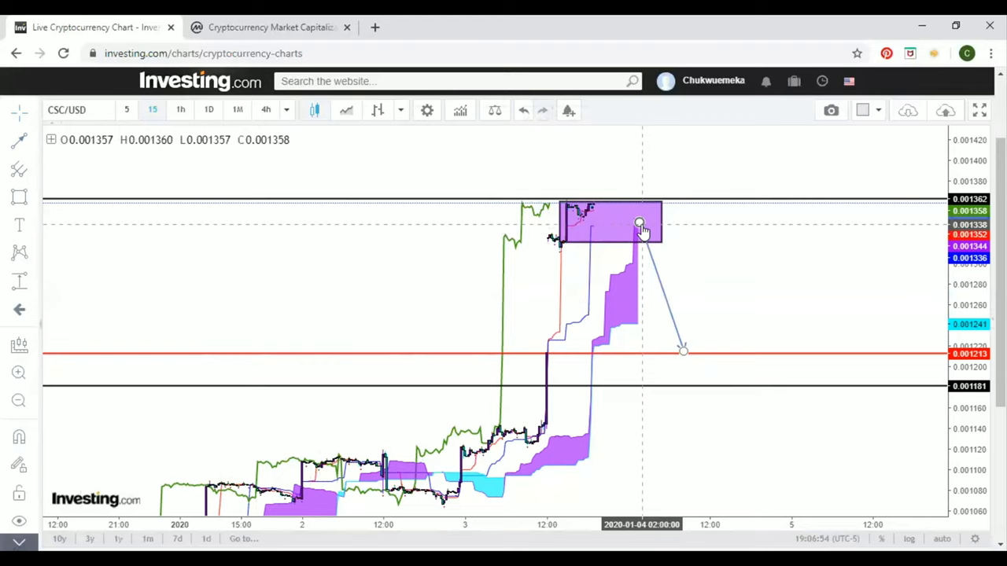
click(642, 223)
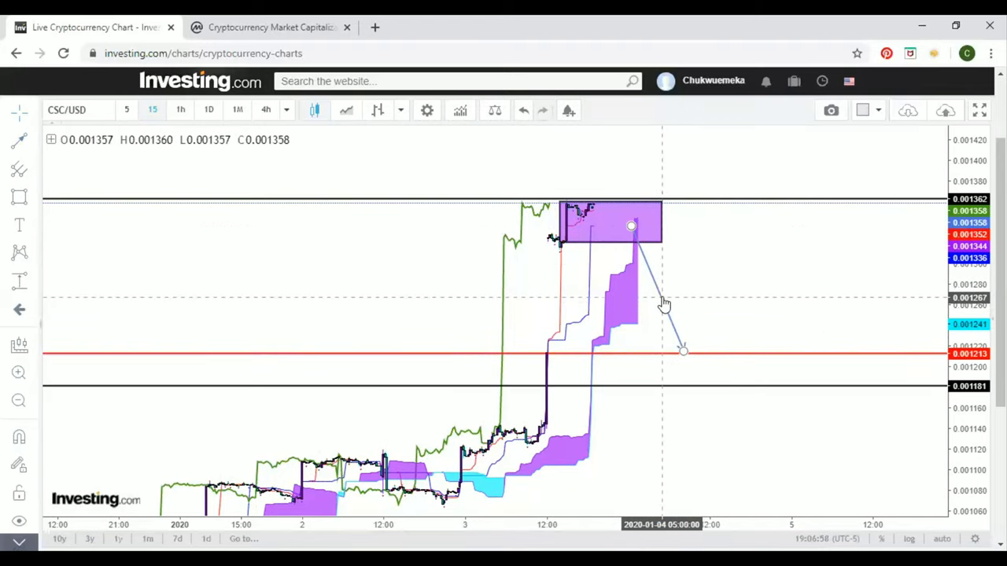
click(384, 120)
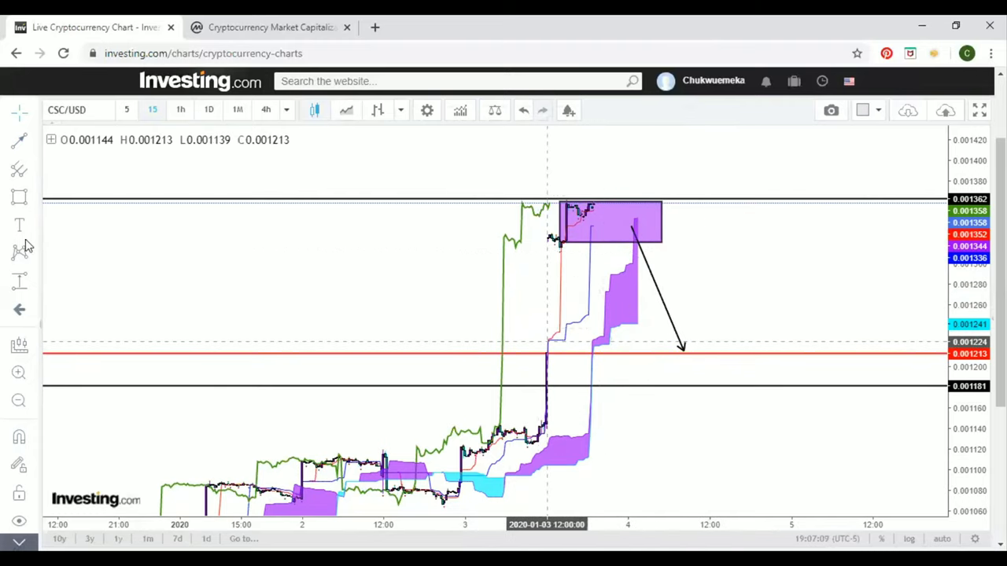
click(19, 198)
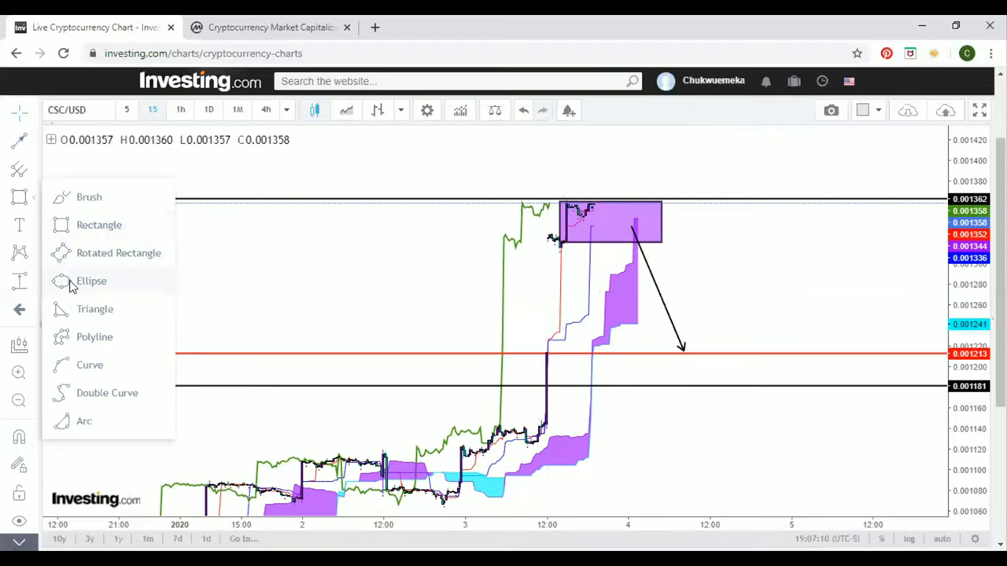
click(92, 280)
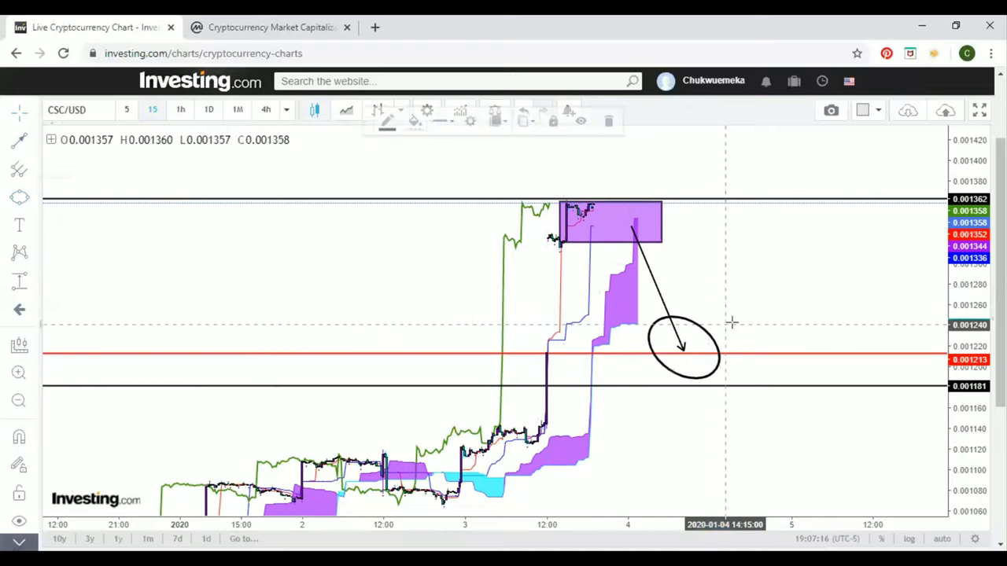
mouse_move(711, 393)
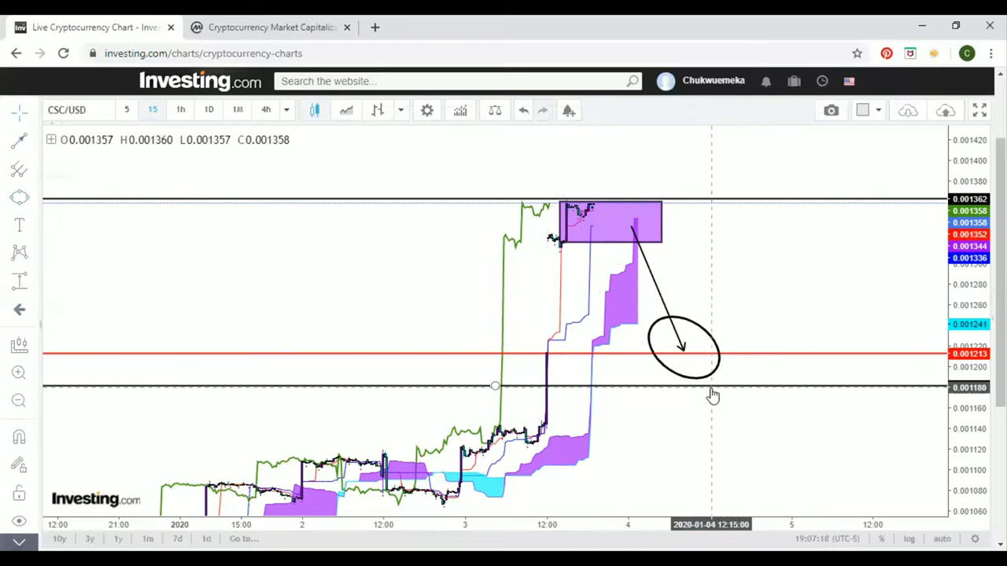
mouse_move(711, 393)
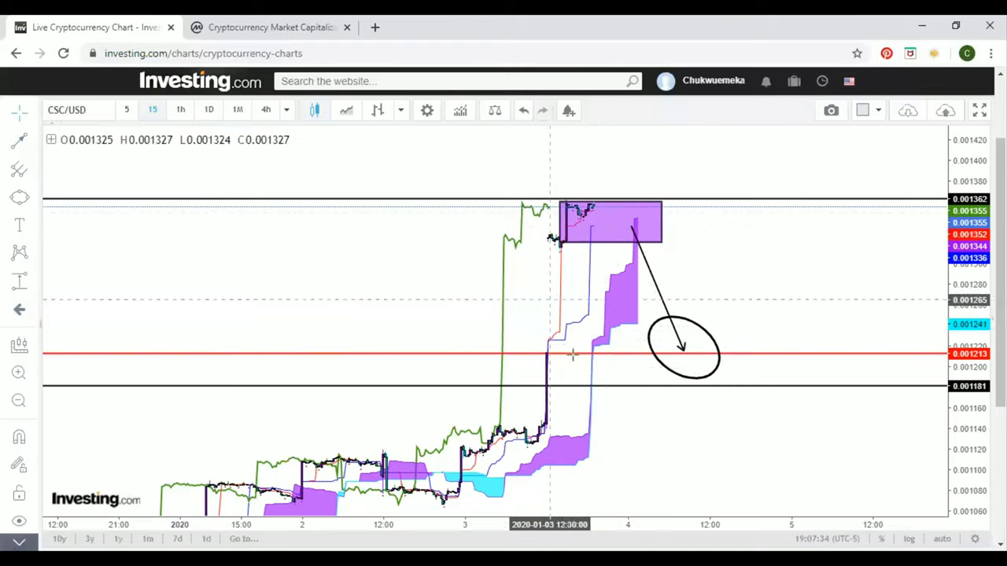
mouse_move(595, 290)
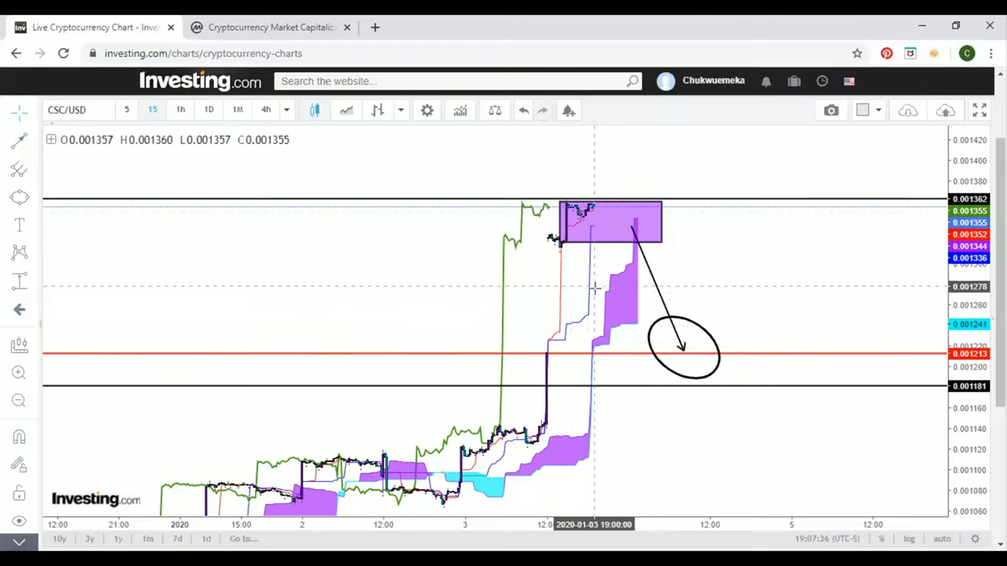
mouse_move(563, 346)
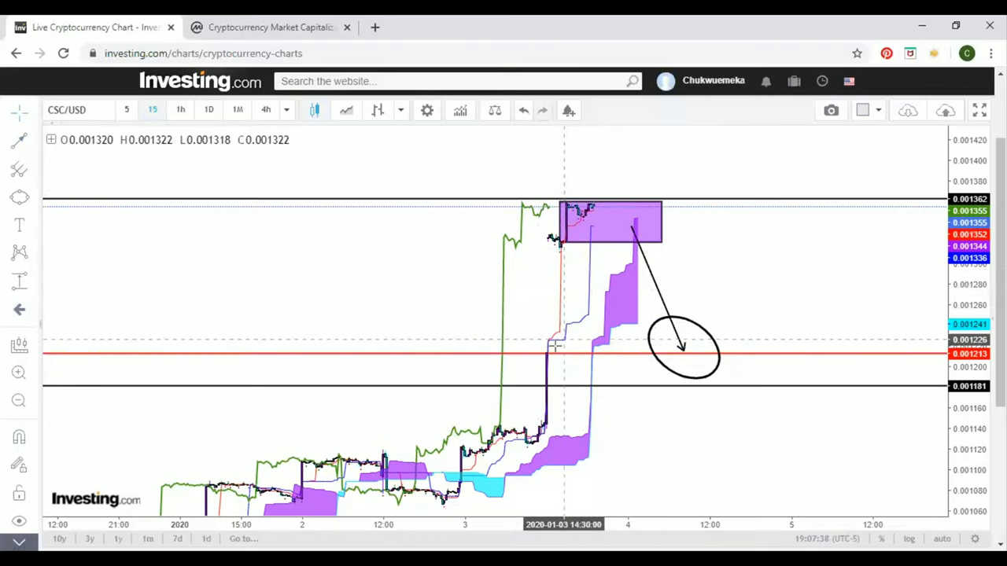
mouse_move(573, 262)
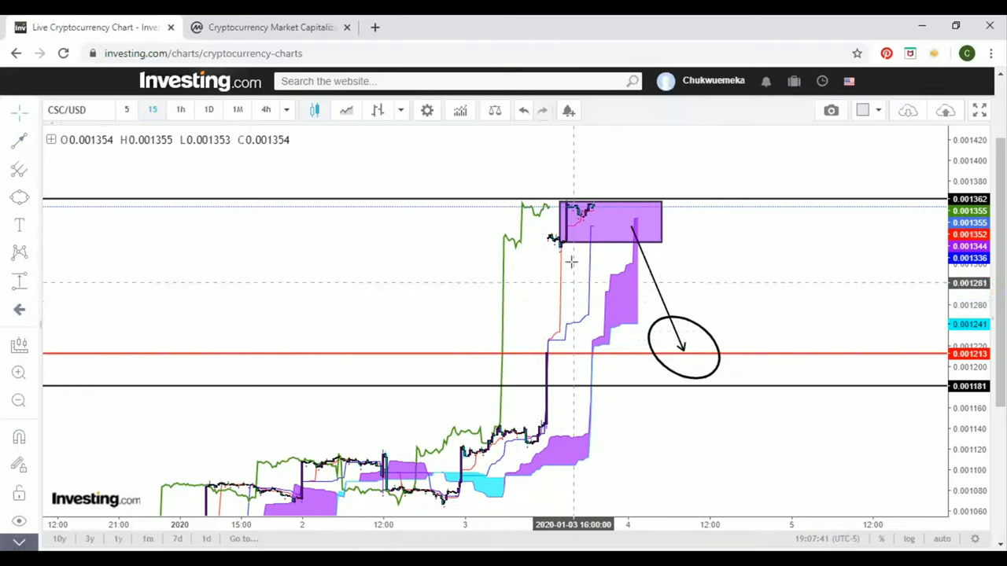
mouse_move(518, 279)
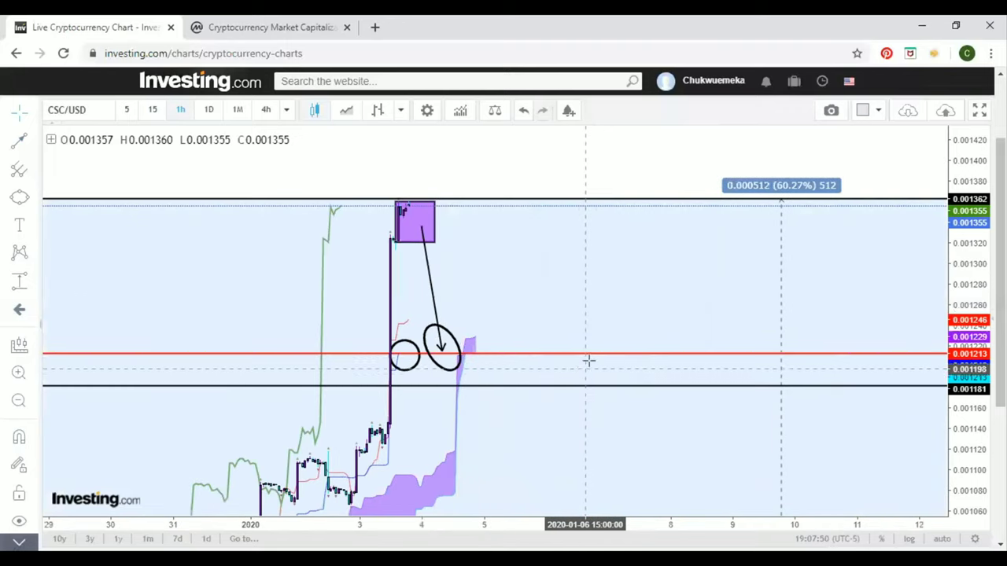
mouse_move(491, 329)
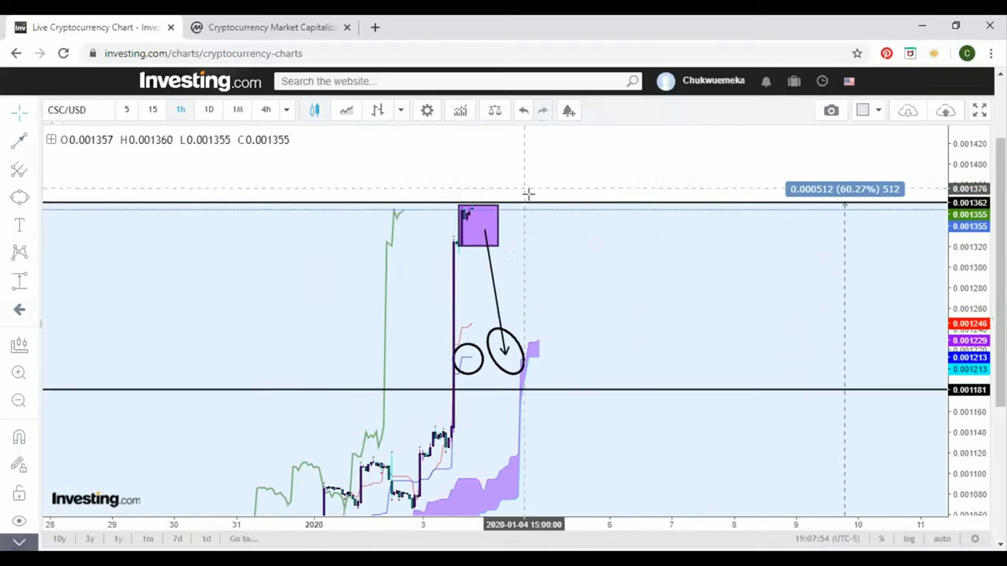
mouse_move(480, 330)
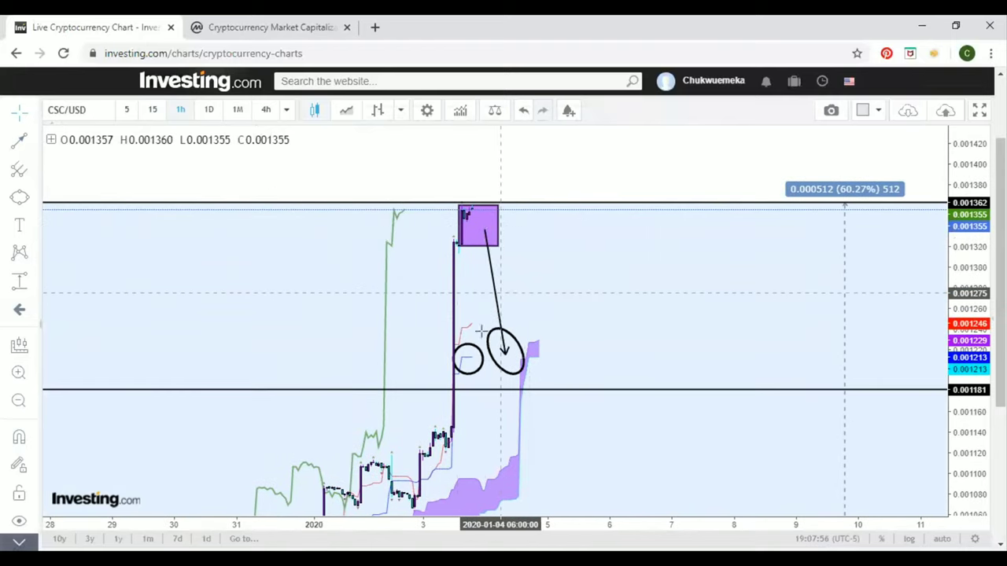
mouse_move(469, 360)
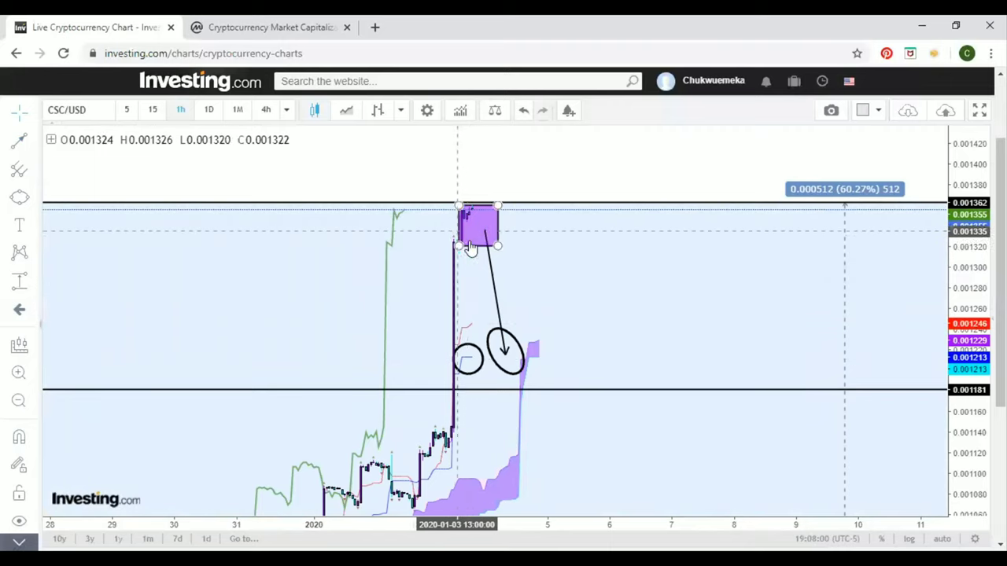
mouse_move(485, 239)
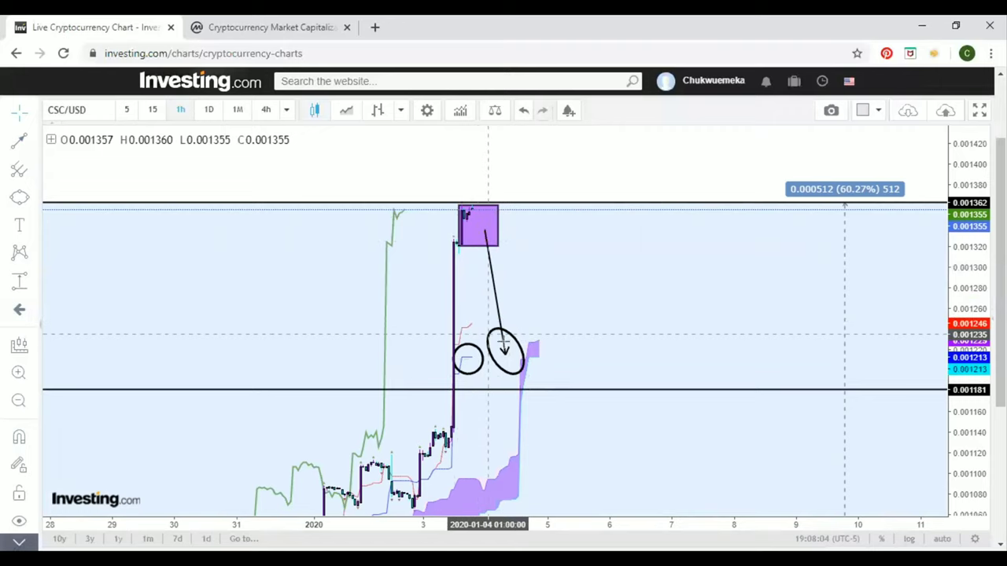
mouse_move(465, 264)
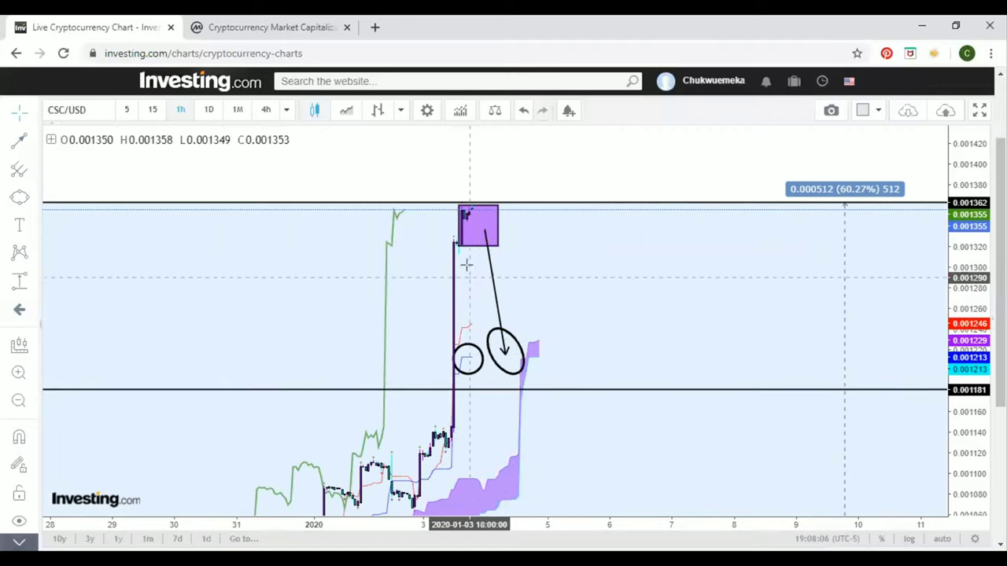
mouse_move(505, 287)
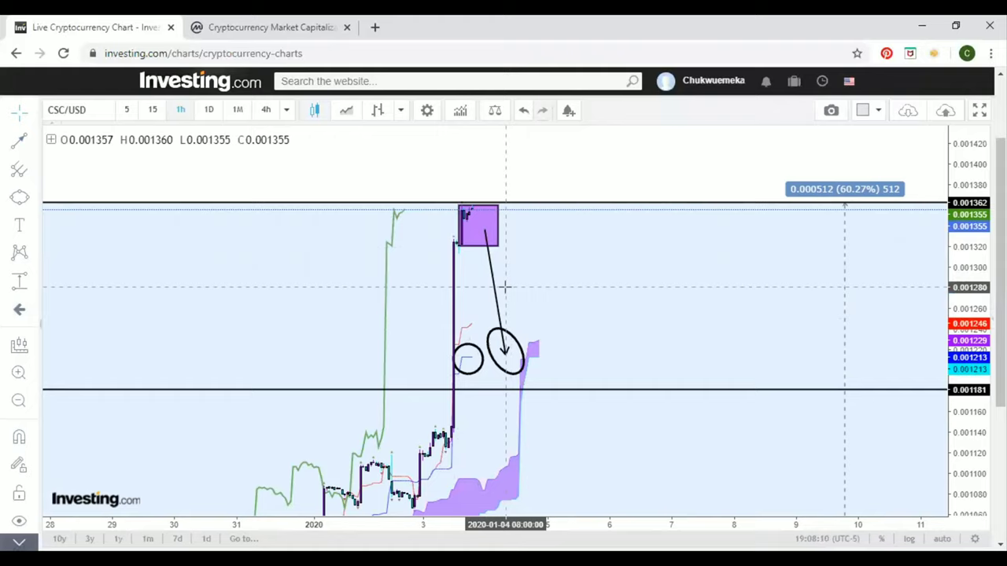
mouse_move(510, 250)
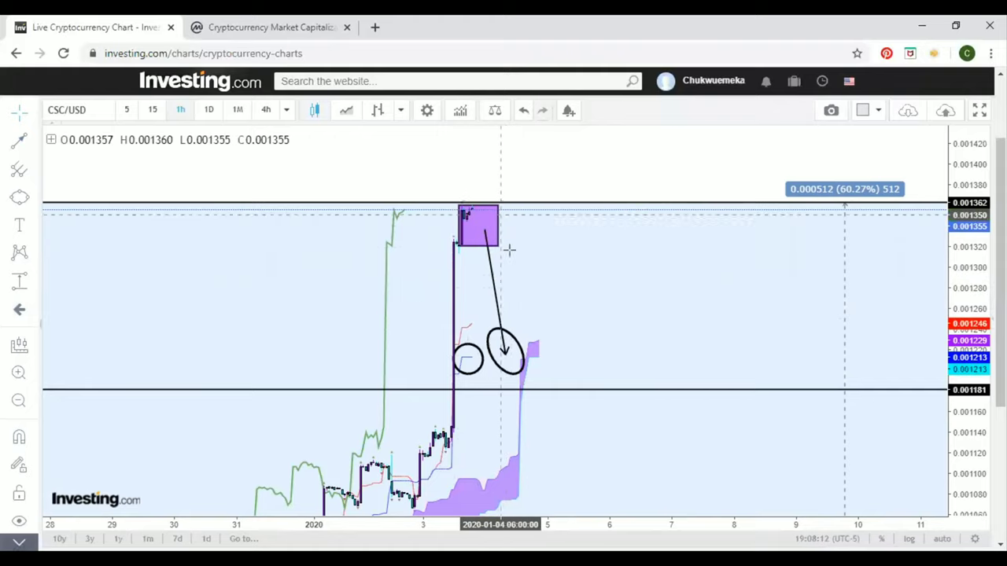
mouse_move(464, 378)
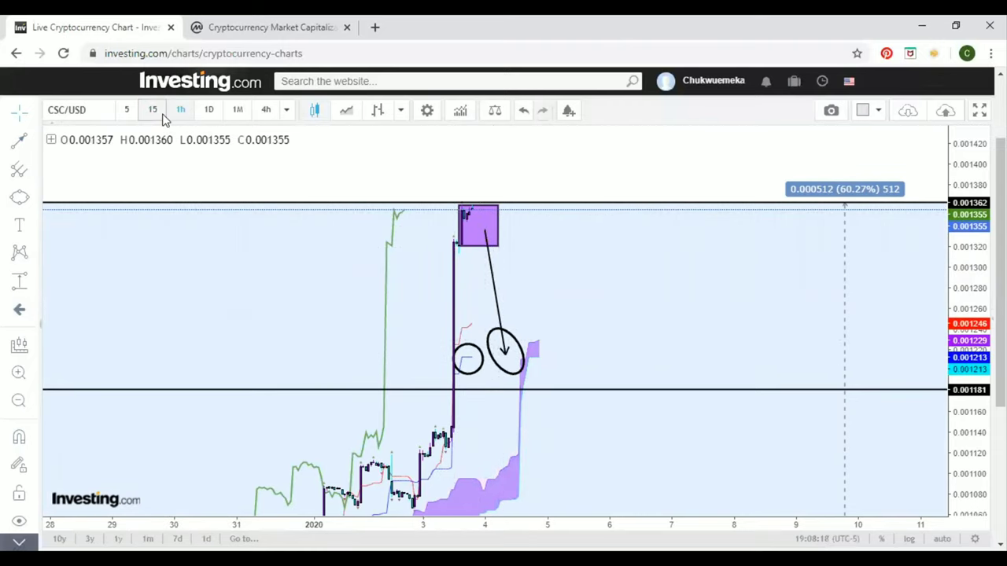
mouse_move(516, 248)
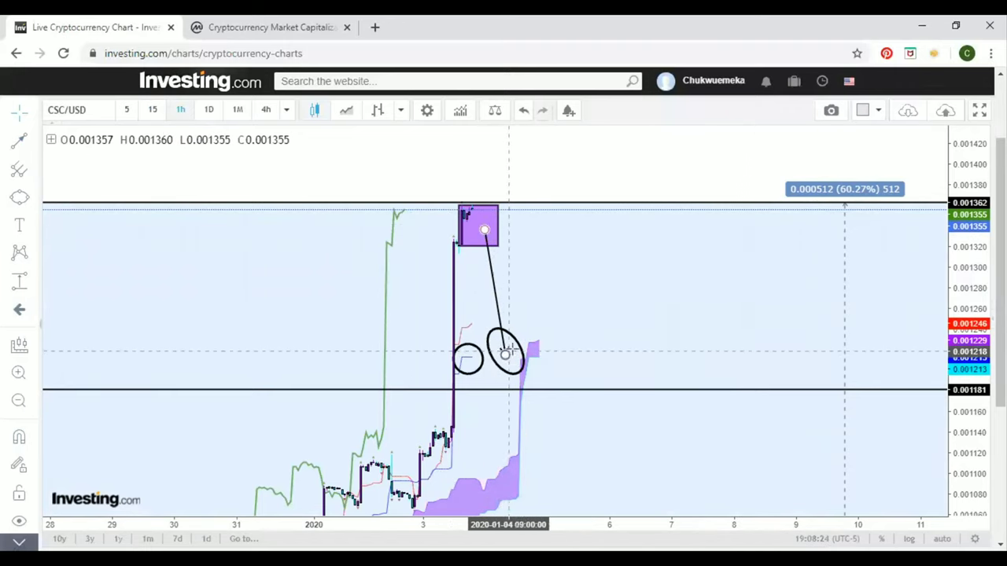
mouse_move(657, 318)
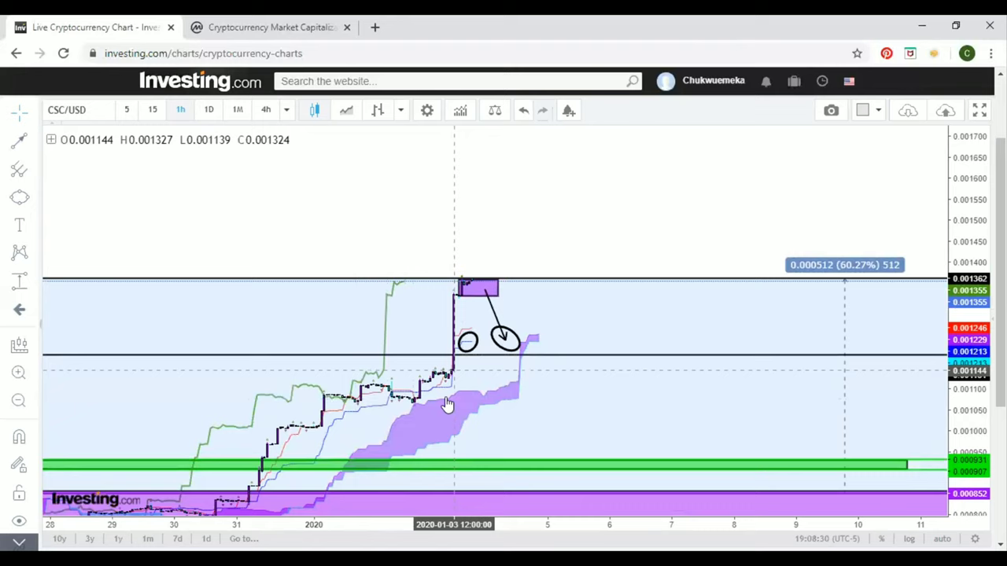
mouse_move(505, 379)
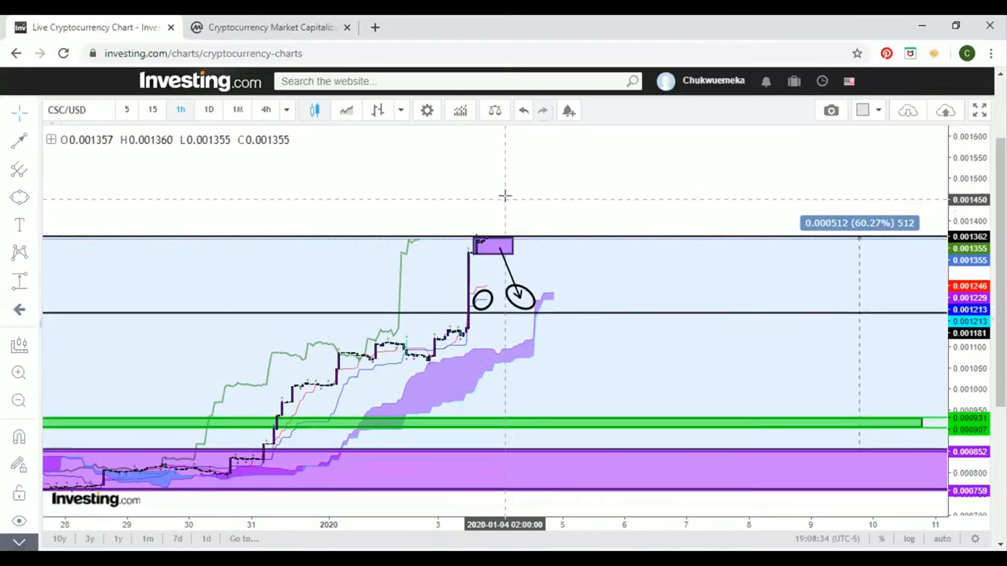
mouse_move(170, 317)
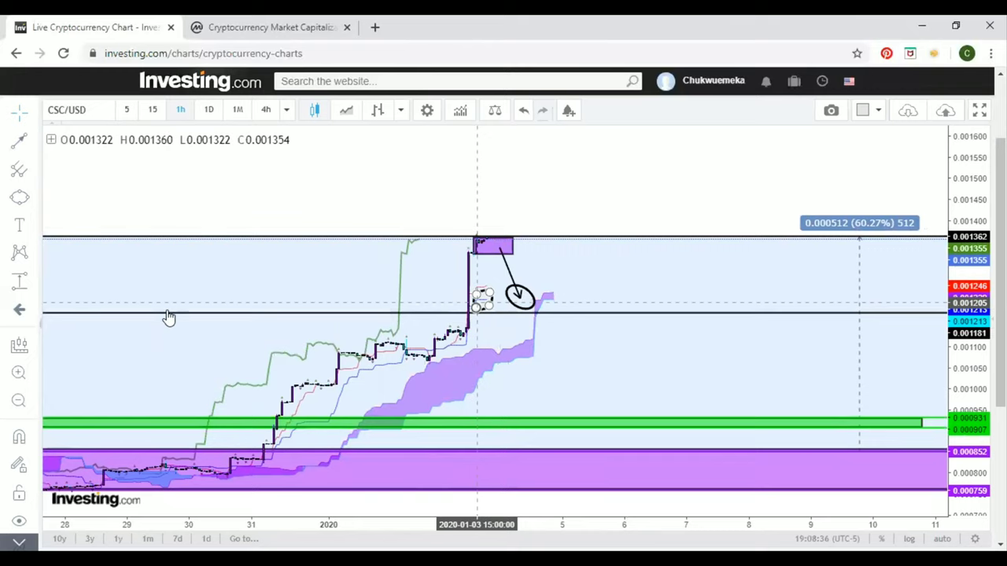
mouse_move(486, 298)
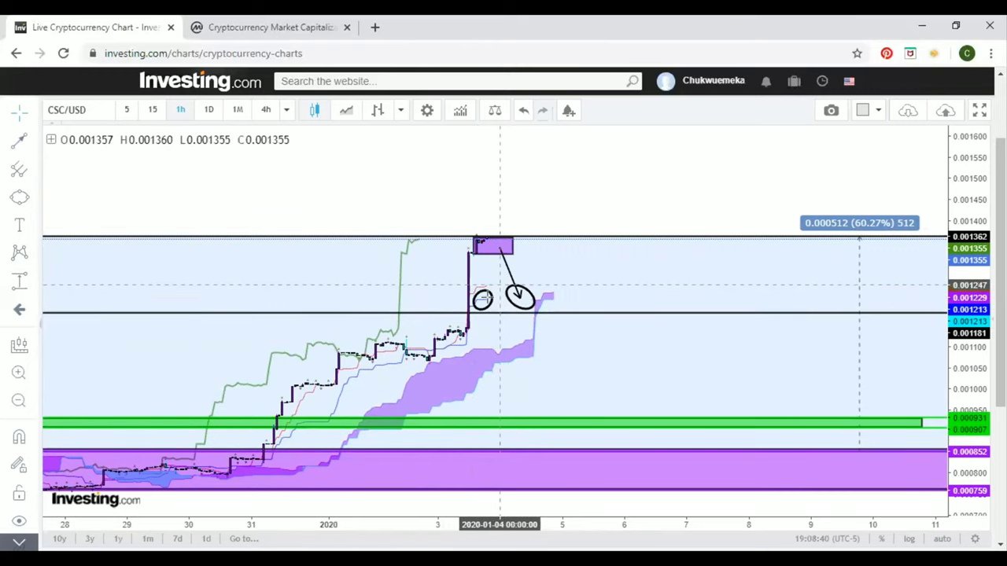
mouse_move(511, 277)
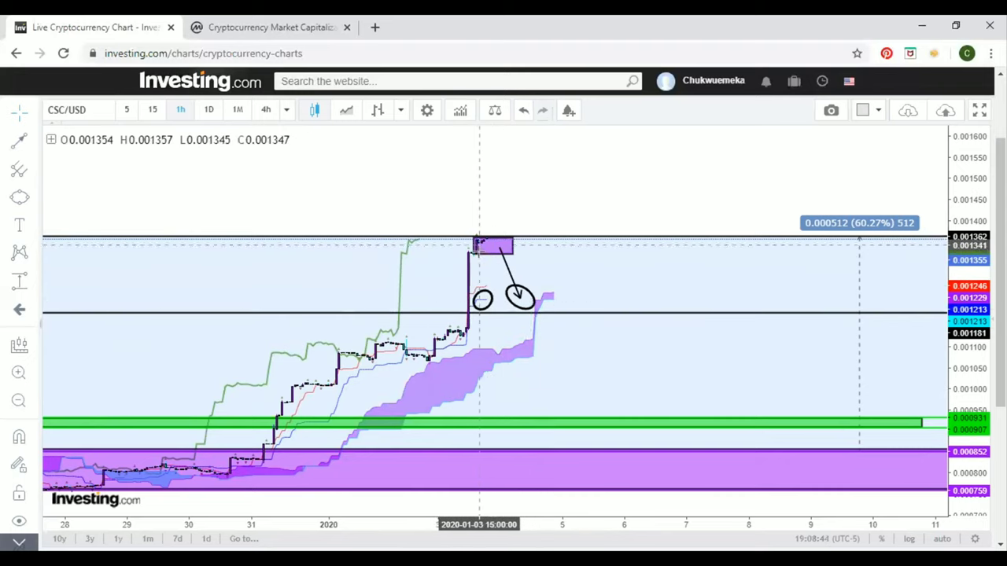
mouse_move(533, 302)
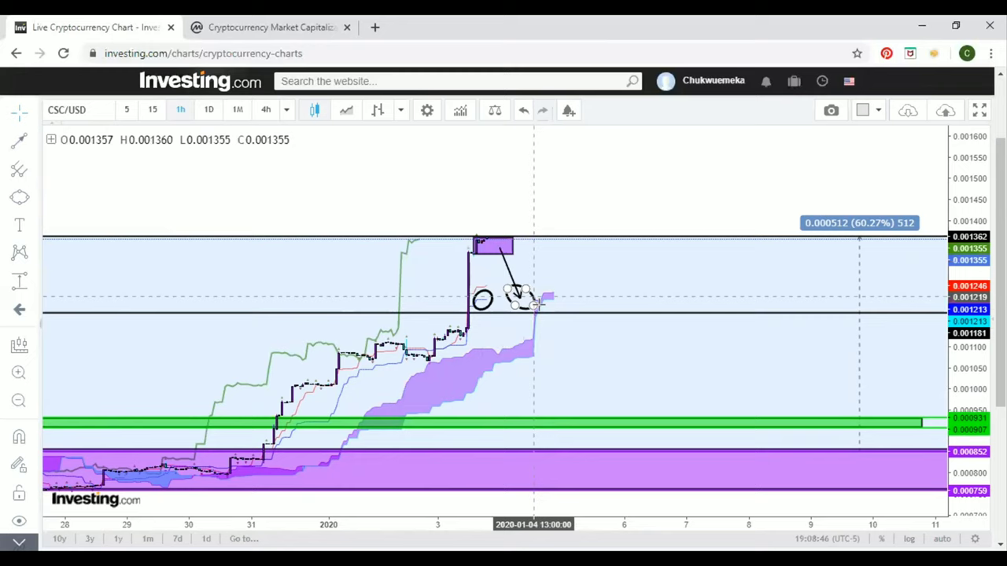
mouse_move(518, 313)
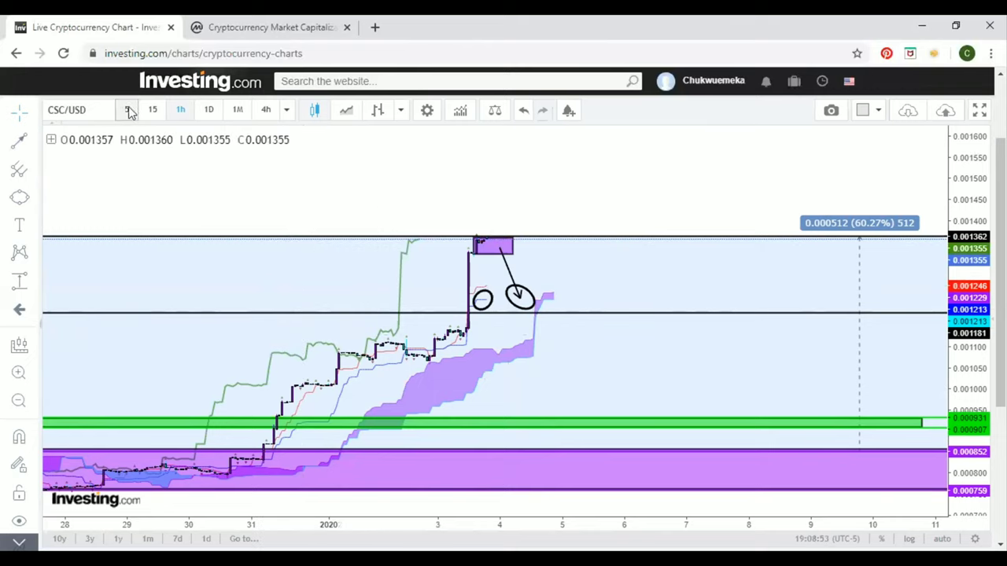
Switch the chart to daily candles showing the August 2019 to early 2020 rally.
click(207, 110)
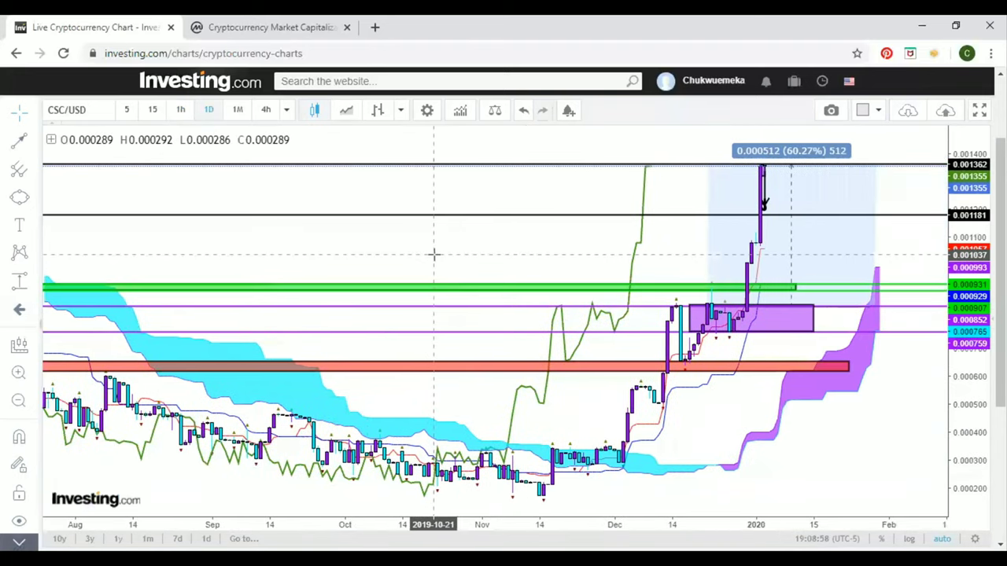
mouse_move(349, 377)
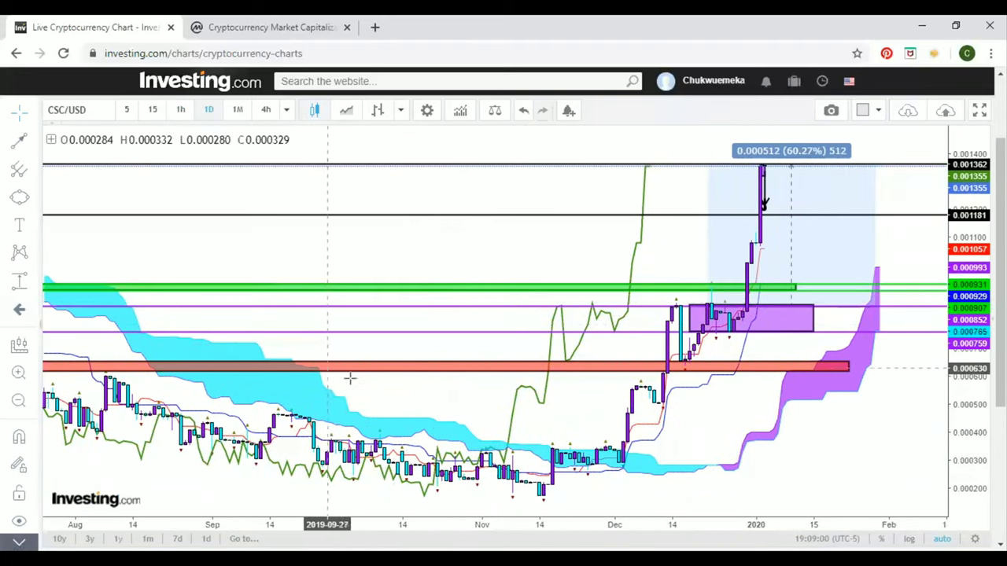